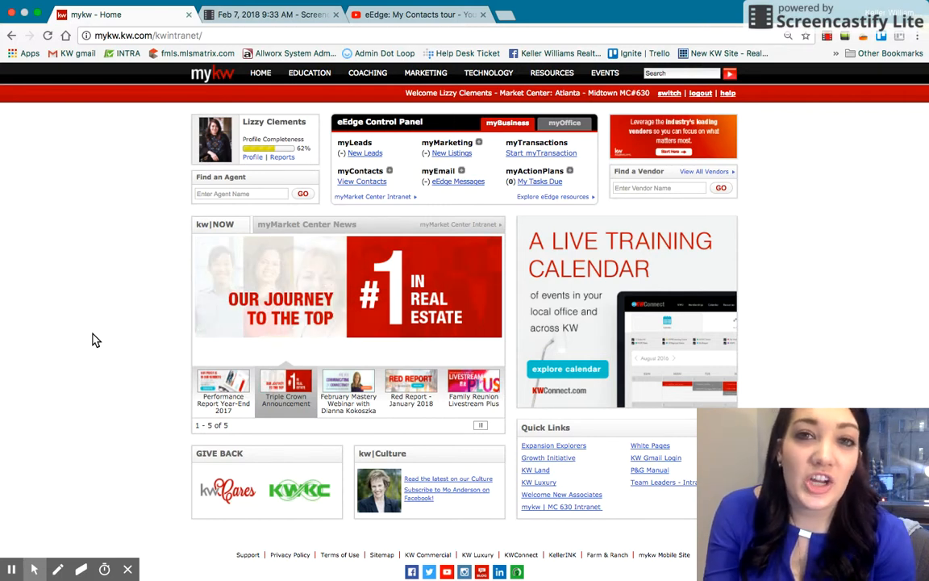
mouse_move(98, 319)
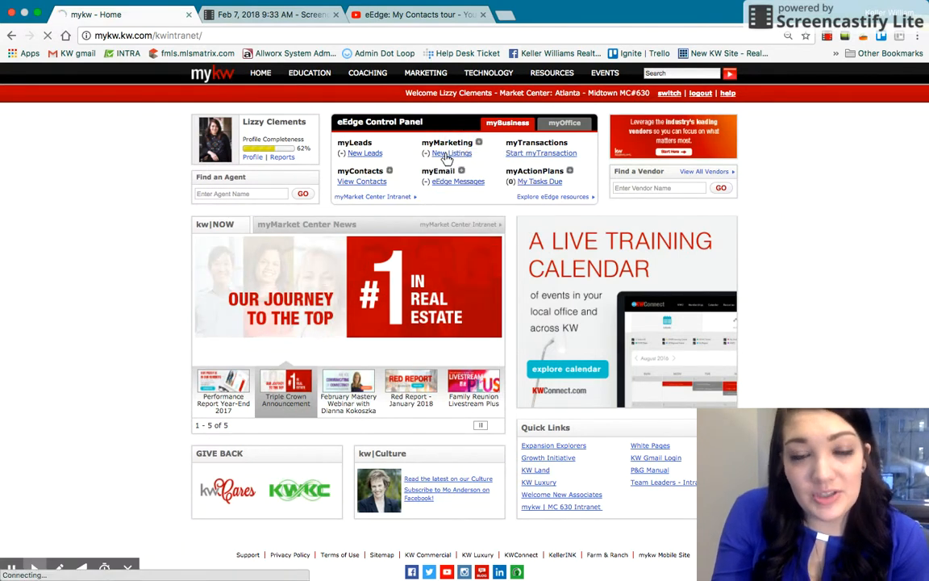
Step: Go to the eEdge Market My Listings page from the MyKW control panel
click(452, 153)
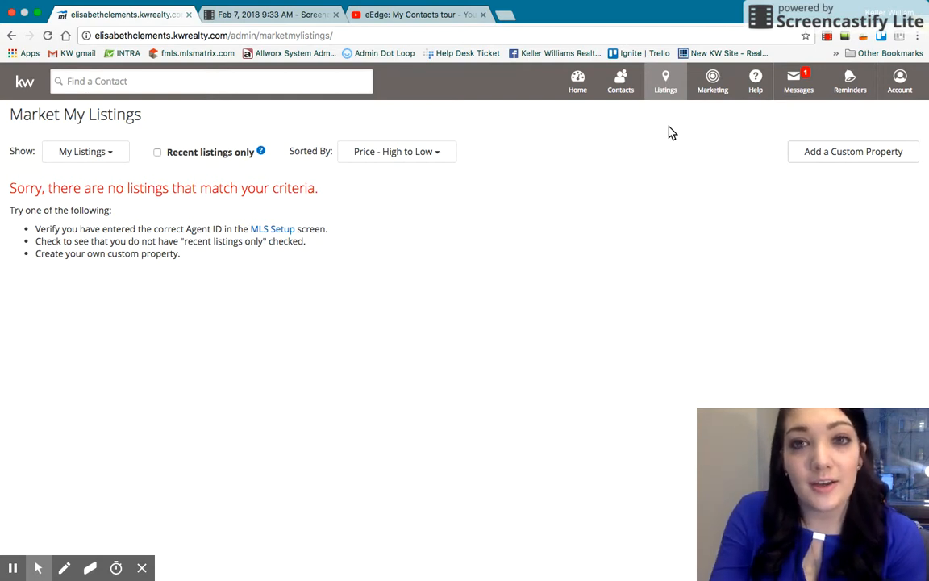
Step: Navigate via Marketing and Account to the website admin's Theme page showing Rambler active
click(713, 81)
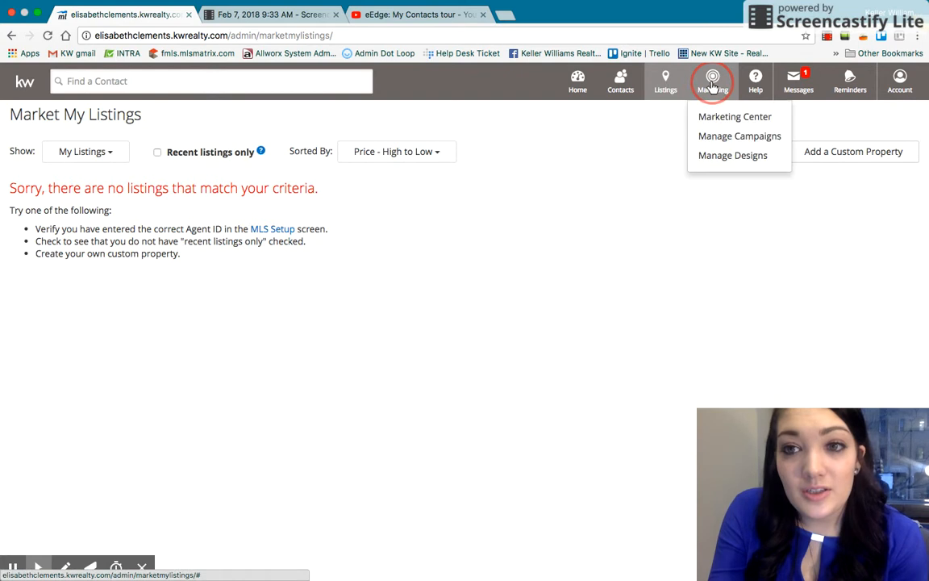
mouse_move(900, 81)
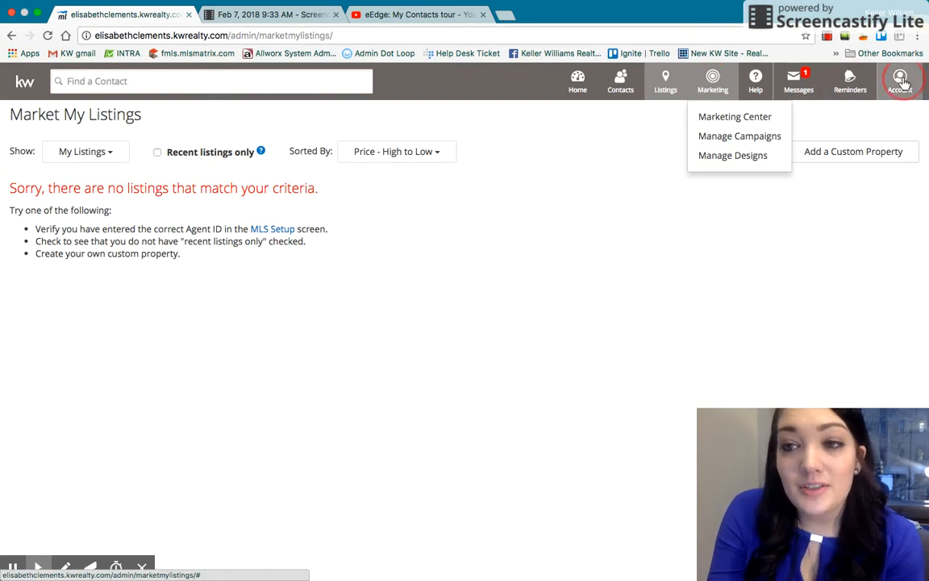
click(901, 81)
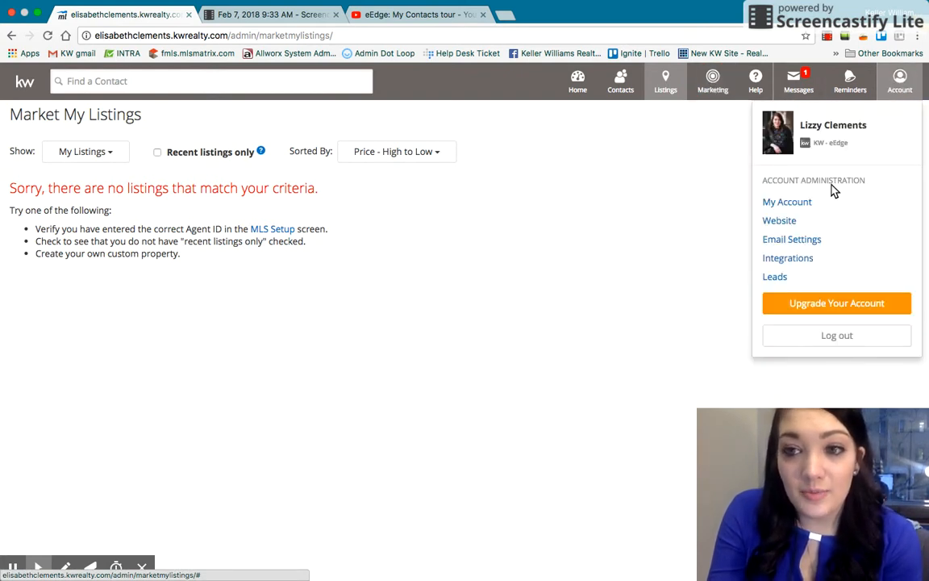
click(779, 220)
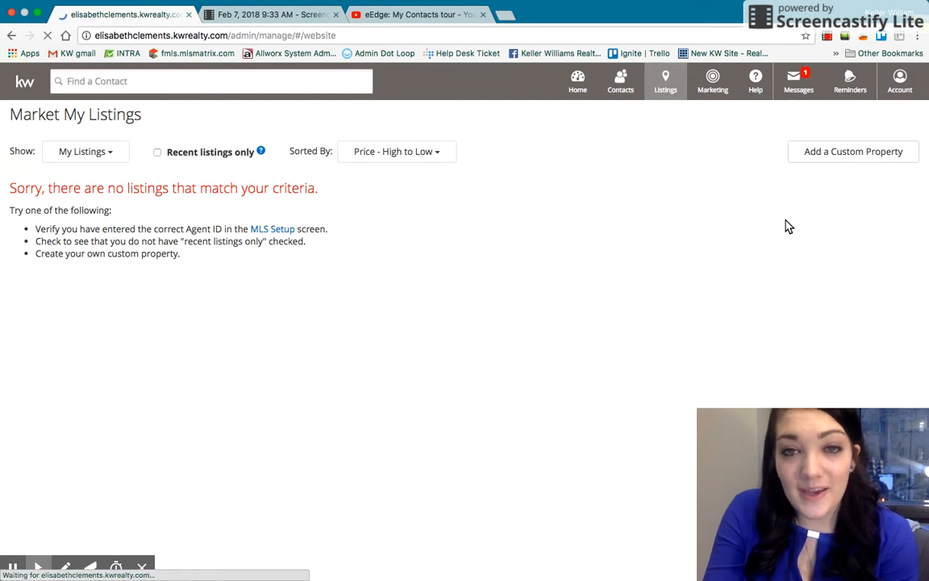
click(665, 81)
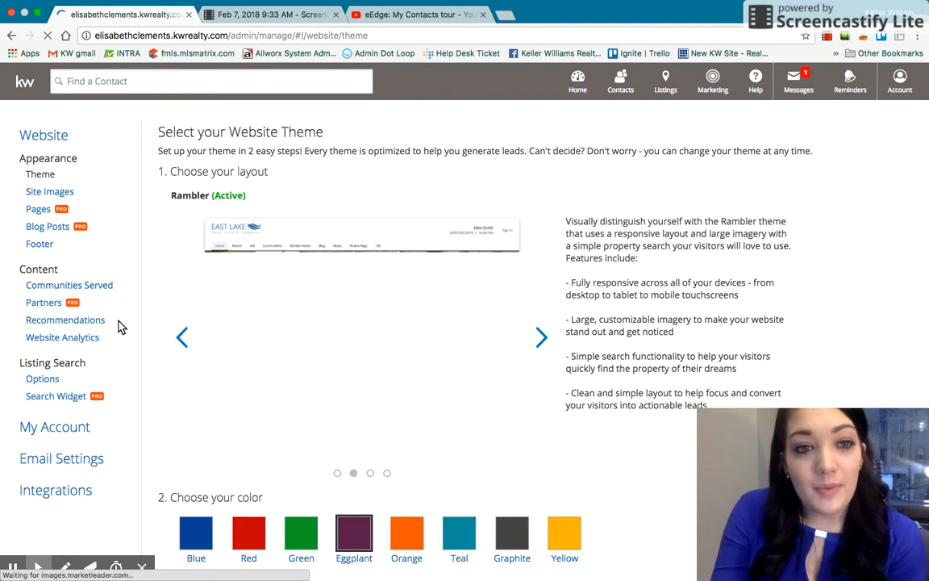
Step: View the Office Info under My Account, then launch the live agent website in a new tab
click(54, 425)
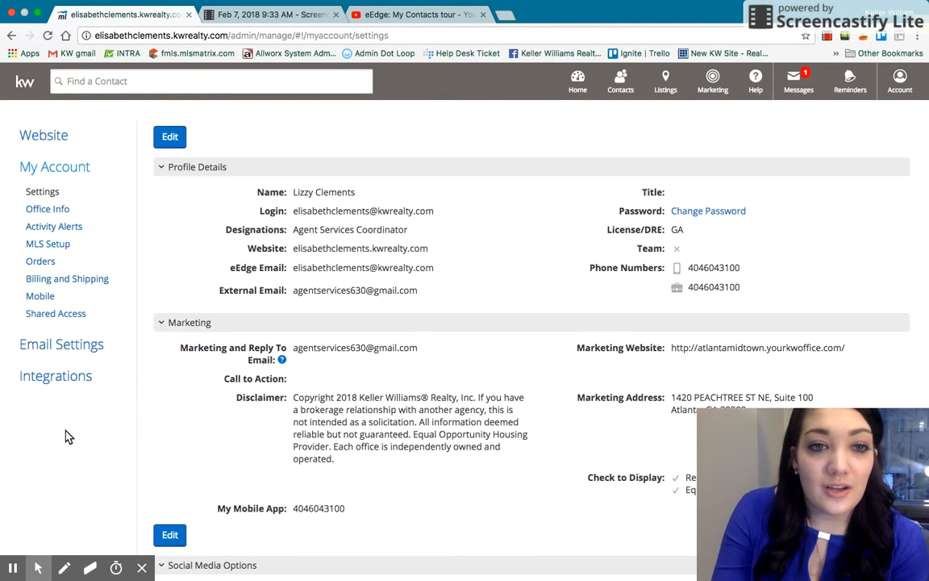
mouse_move(55, 226)
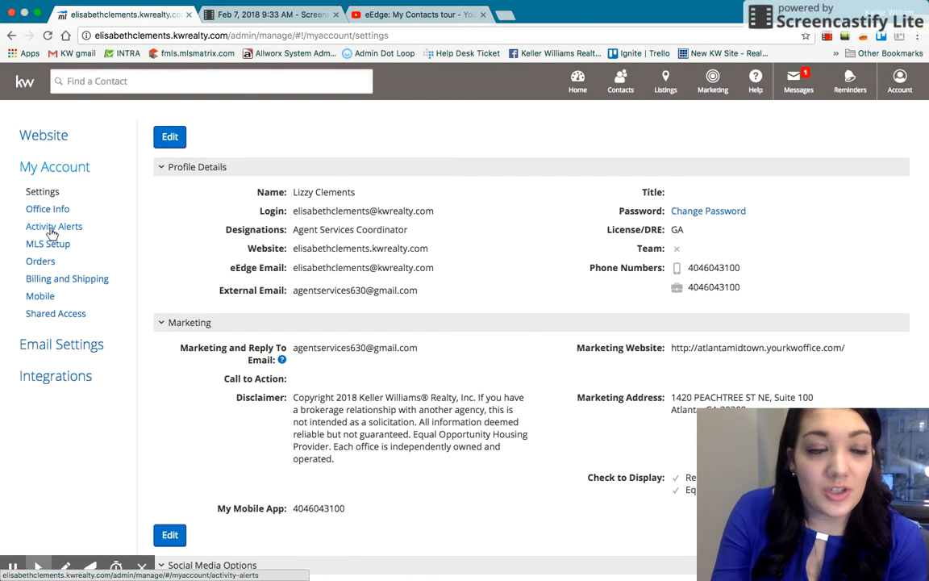
click(47, 208)
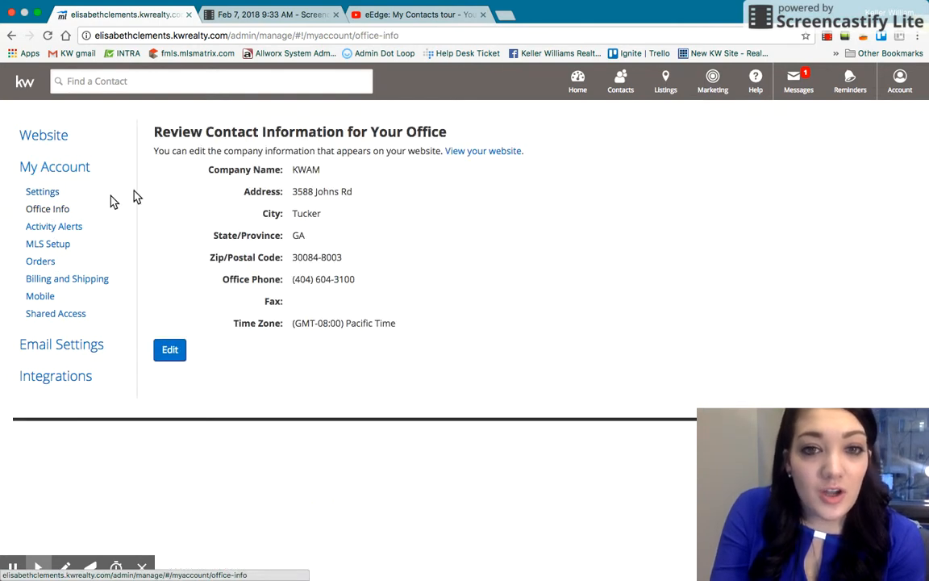
click(482, 151)
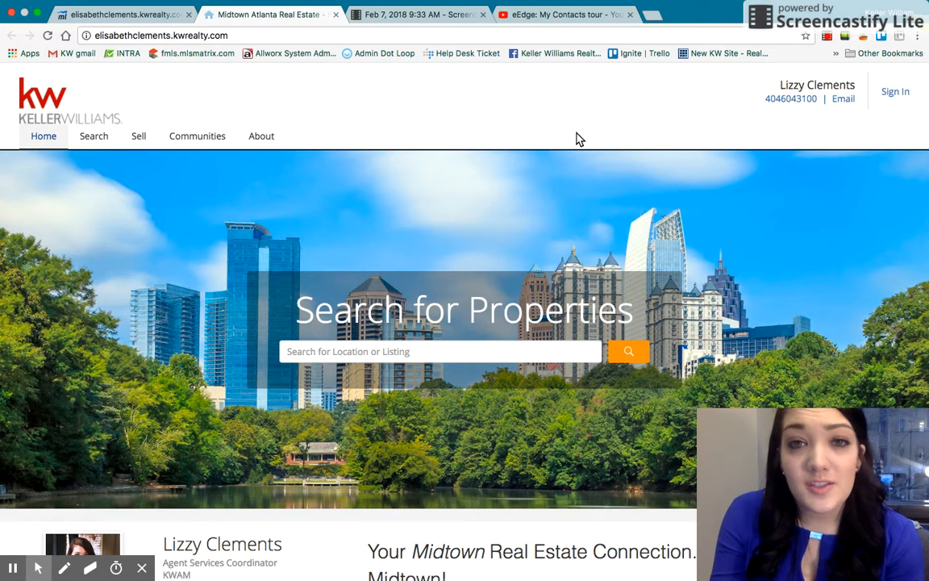
mouse_move(820, 153)
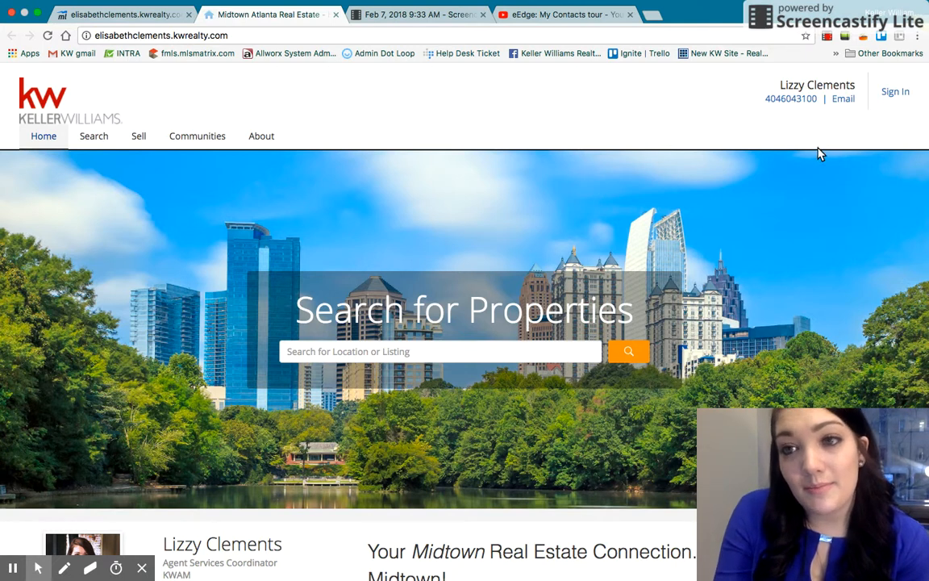
mouse_move(371, 150)
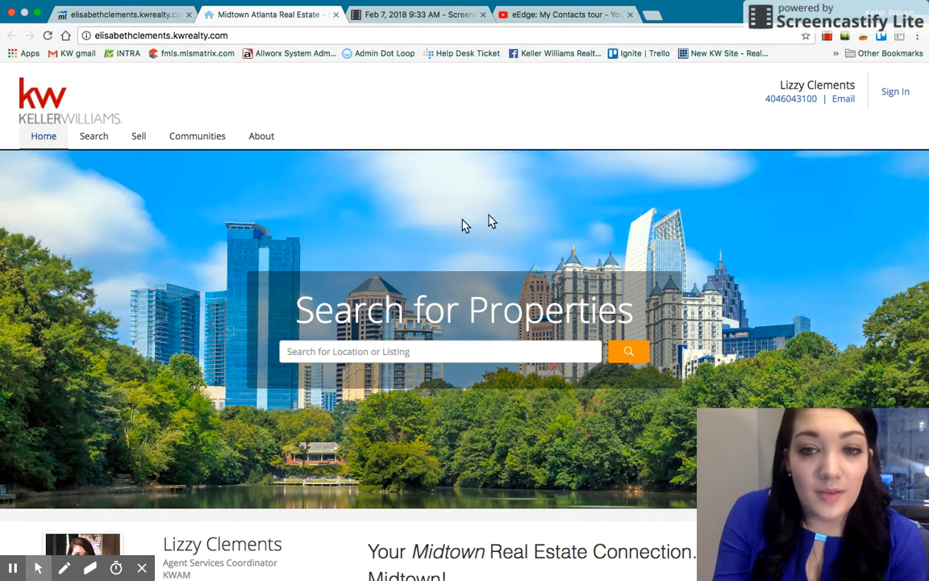
Step: Scroll the homepage and visit the KW Atlanta Midtown Instagram page from the agent profile
scroll(down, 3)
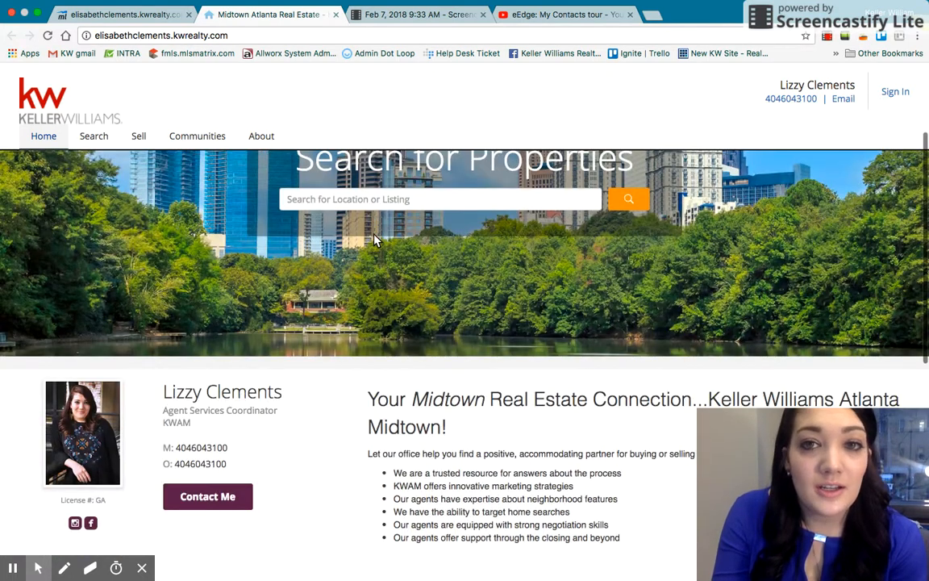
scroll(down, 3)
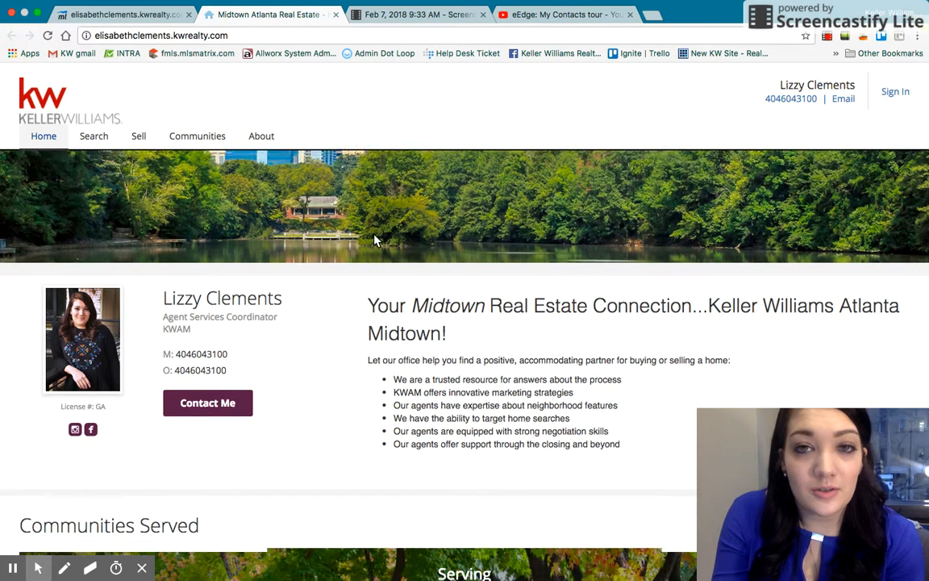
scroll(down, 3)
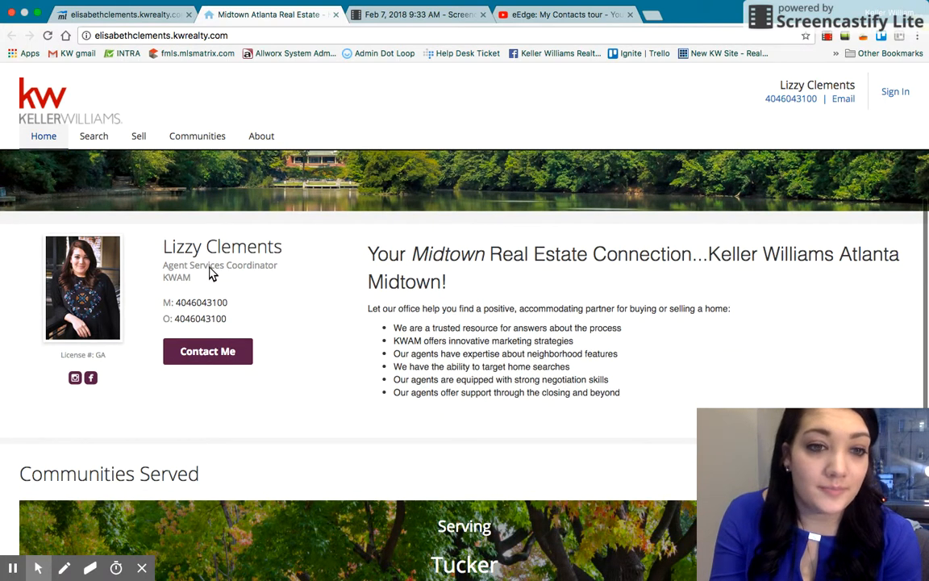
mouse_move(201, 334)
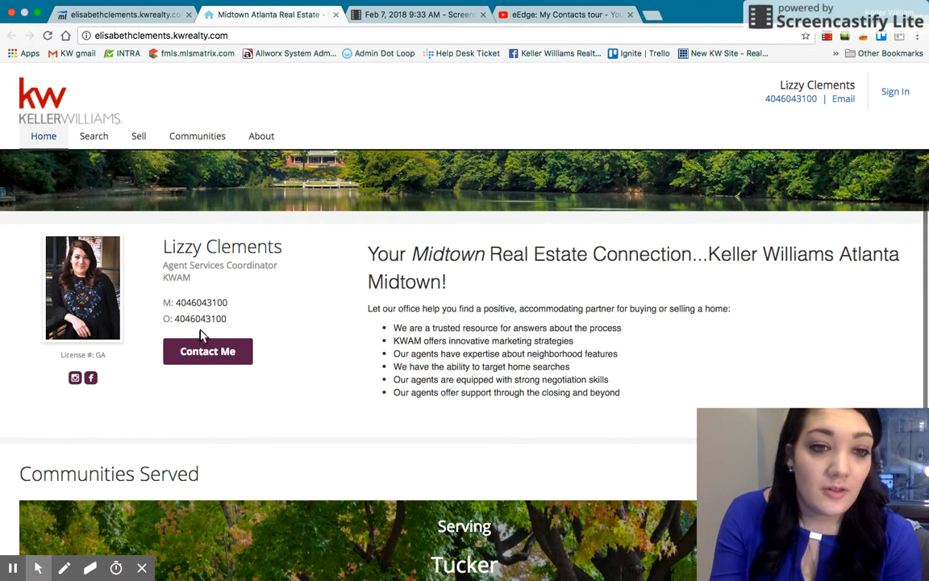
mouse_move(74, 378)
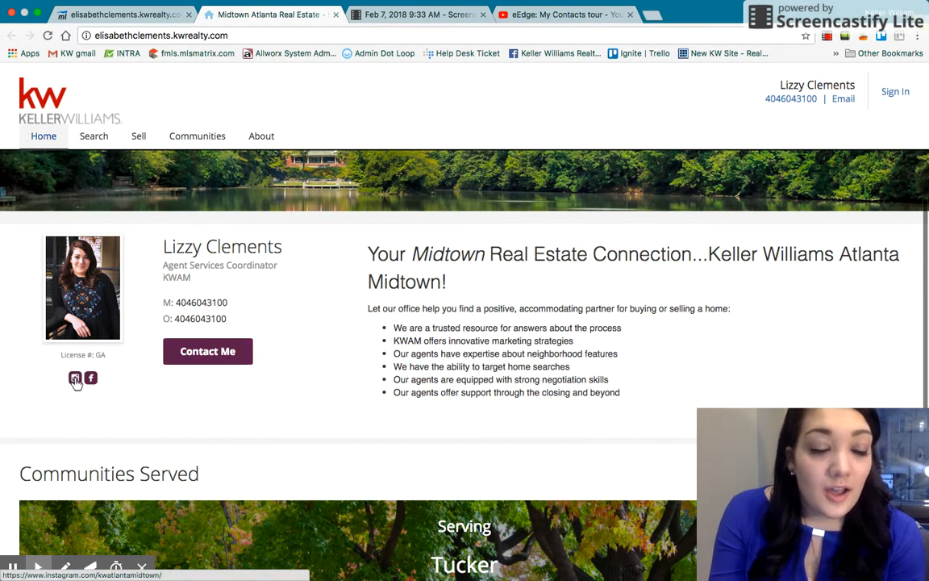
click(75, 378)
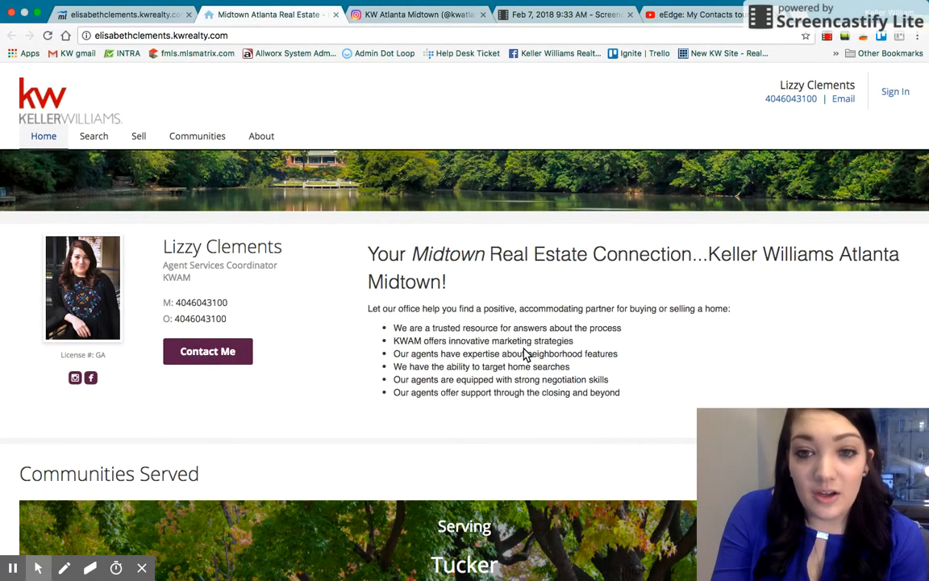
scroll(down, 3)
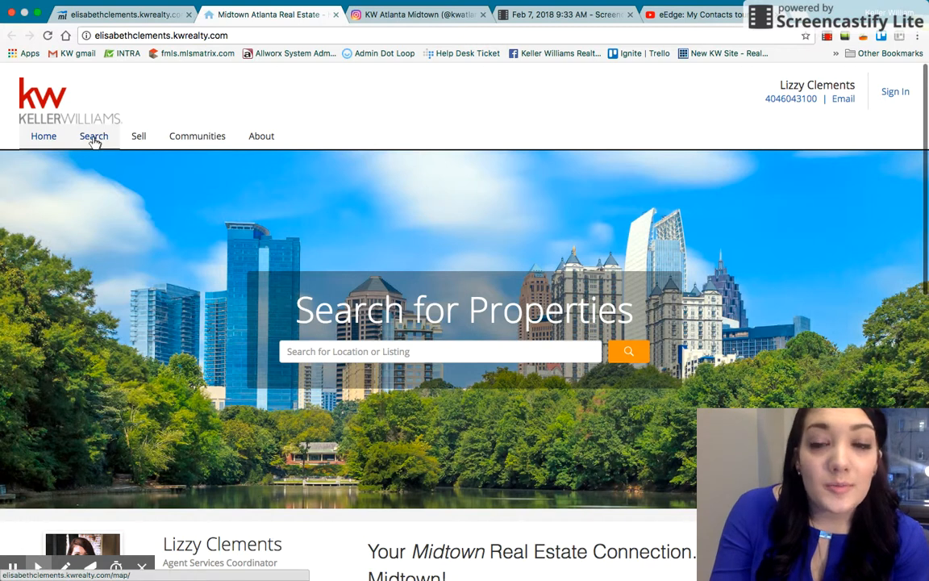
Step: Browse the property Search page, then the Sell page's home valuation request form
click(93, 135)
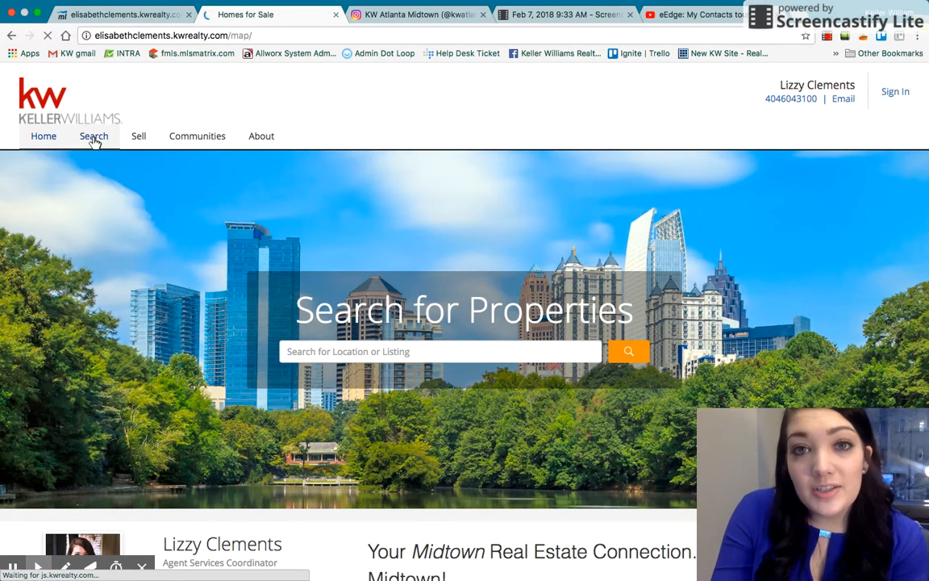
click(93, 136)
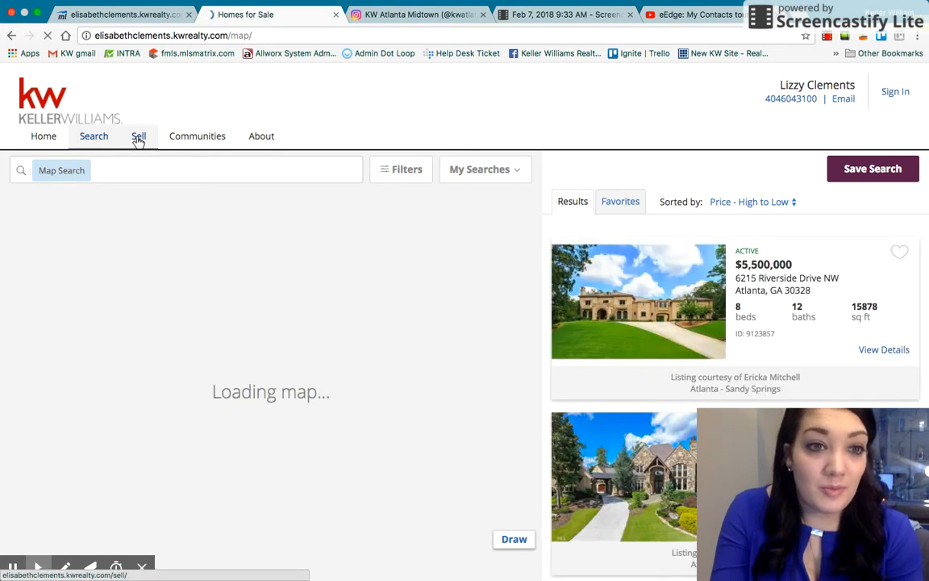
click(139, 135)
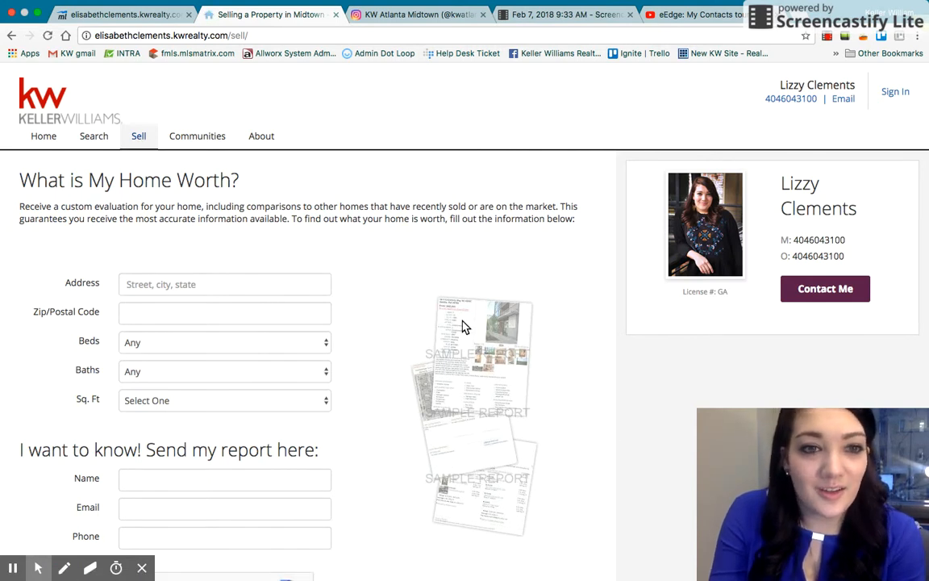
scroll(down, 3)
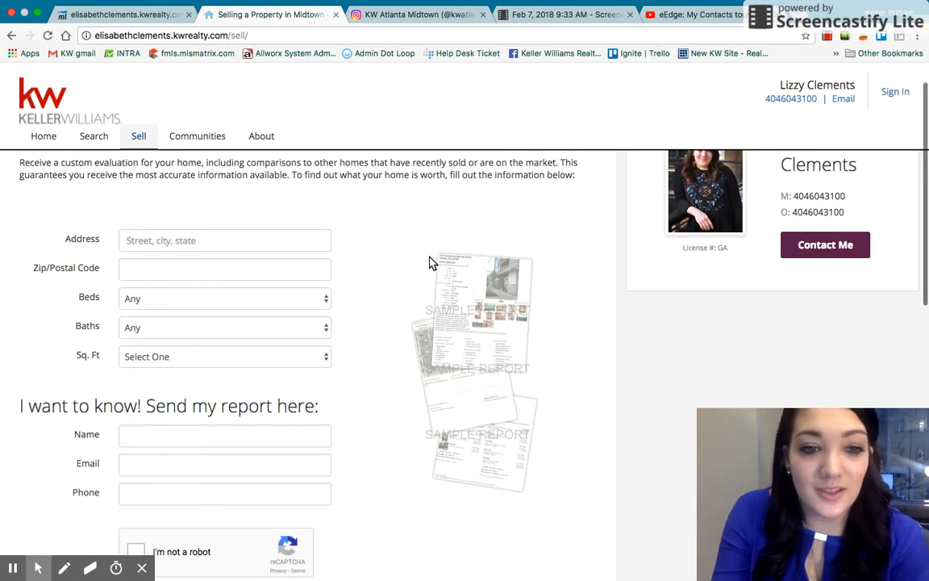
scroll(down, 3)
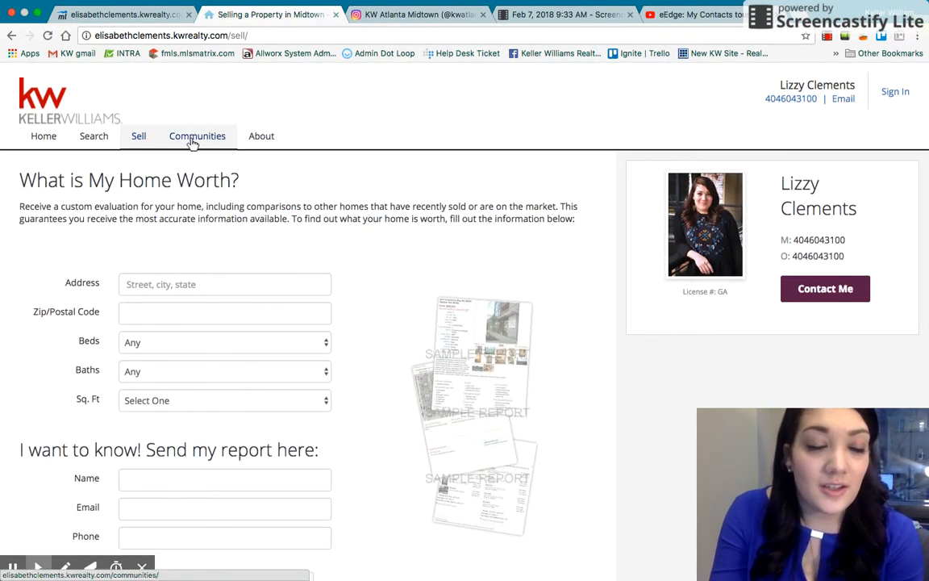
Step: Review the Communities and About pages, then return to the eEdge admin tab
click(196, 135)
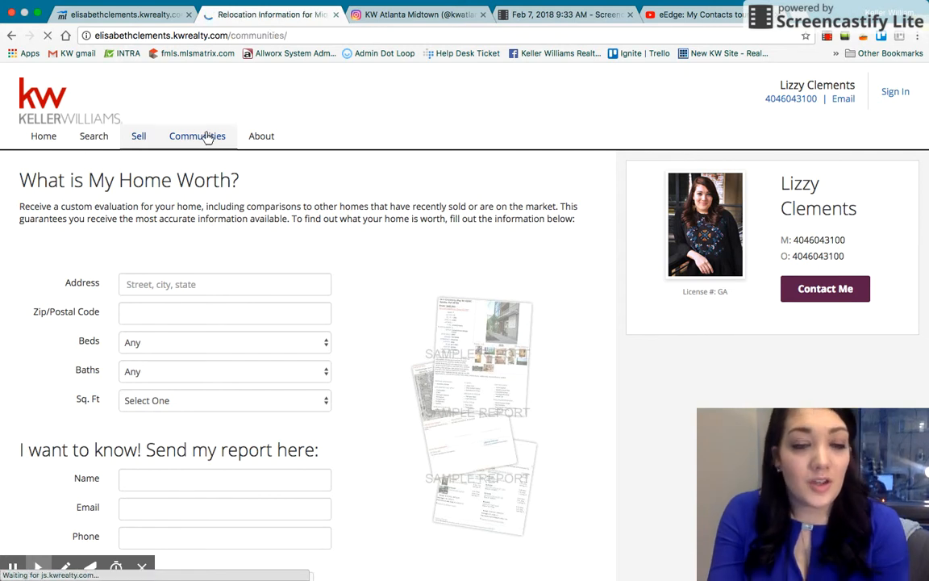
click(197, 136)
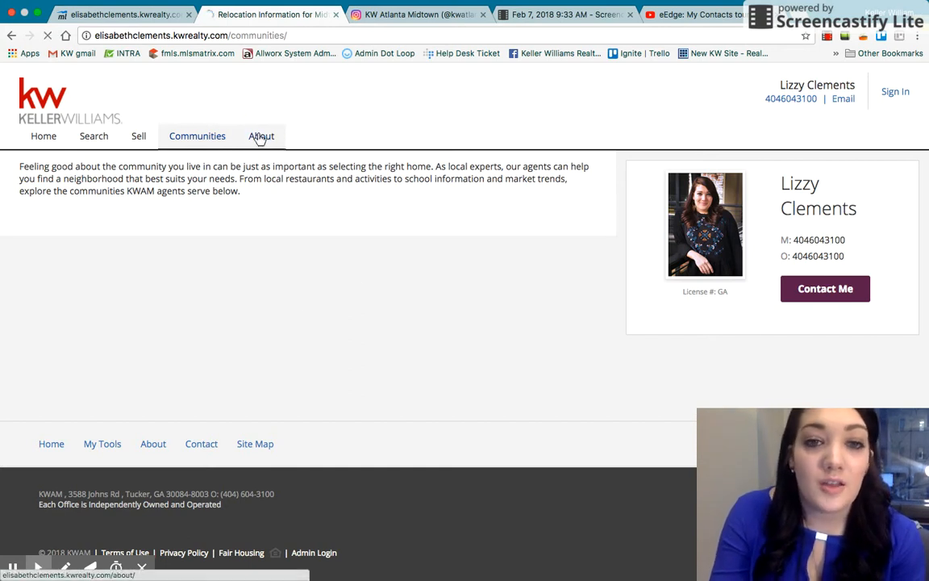
click(262, 136)
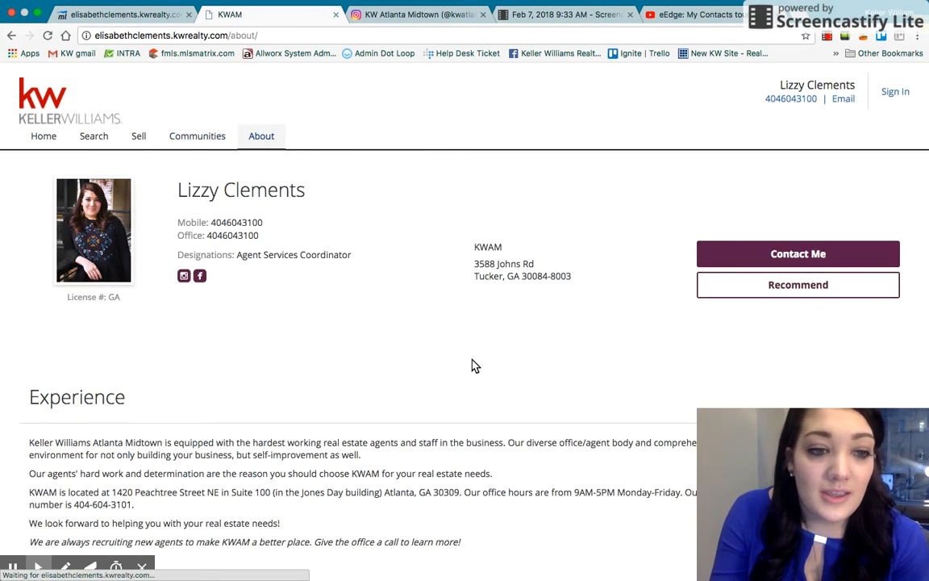
scroll(down, 3)
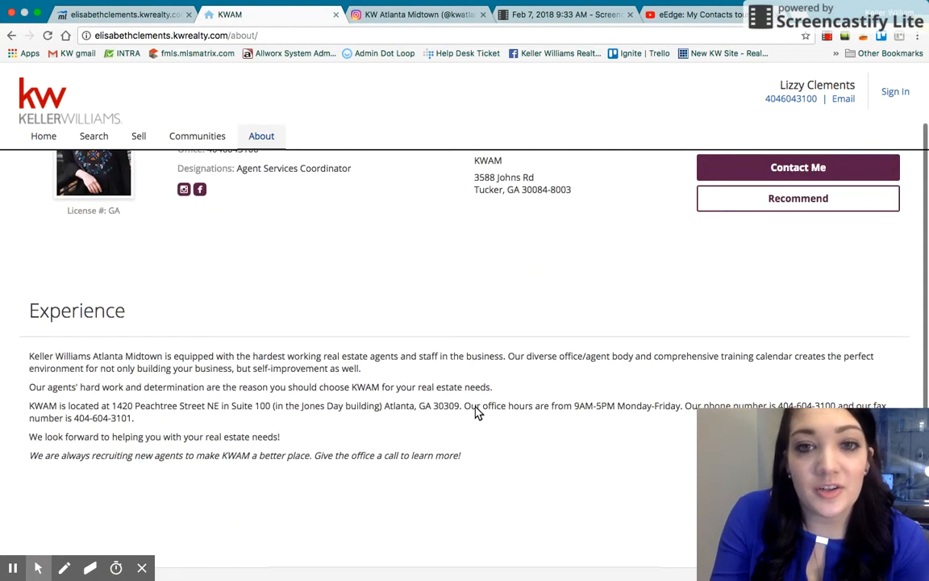
scroll(down, 3)
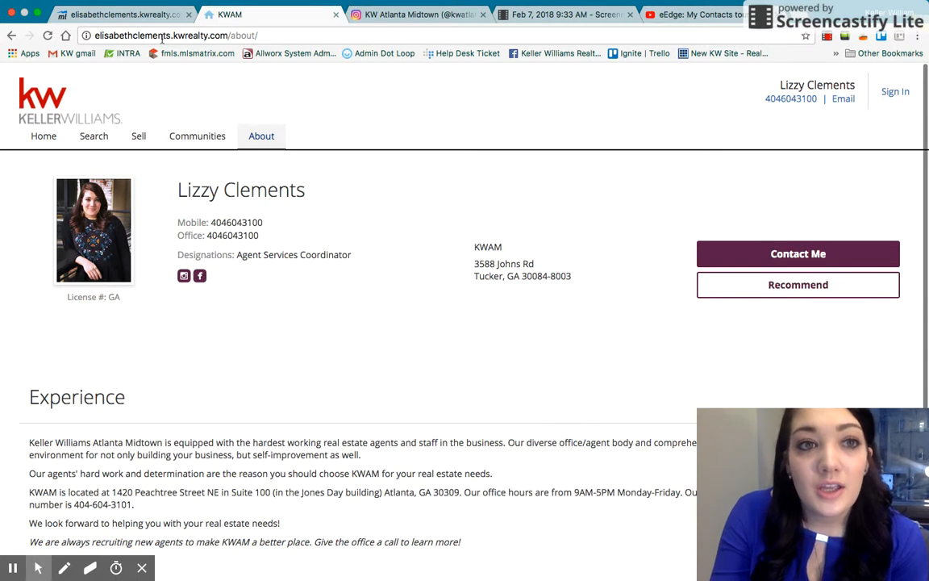
click(121, 15)
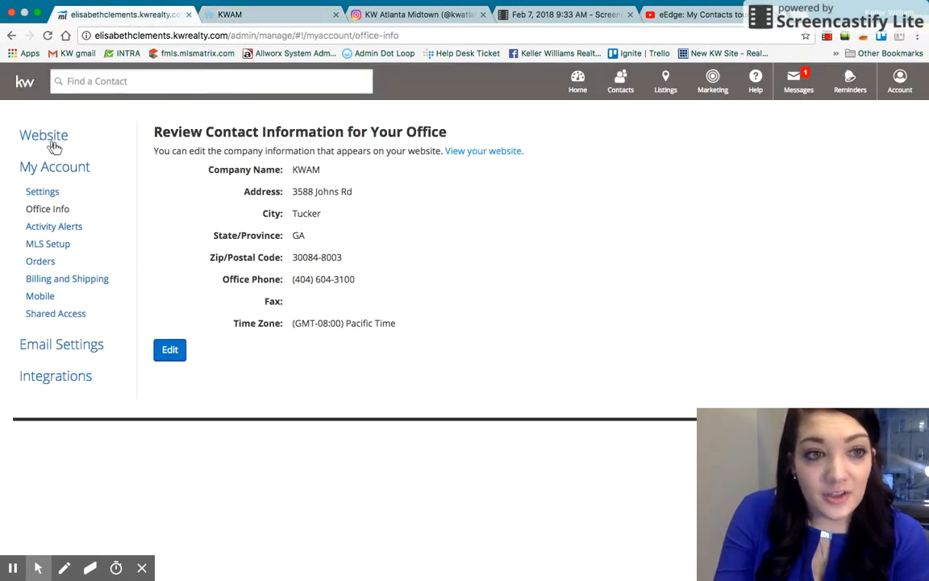
Step: Preview the Bungalow layout in the theme carousel while Rambler stays active
click(44, 135)
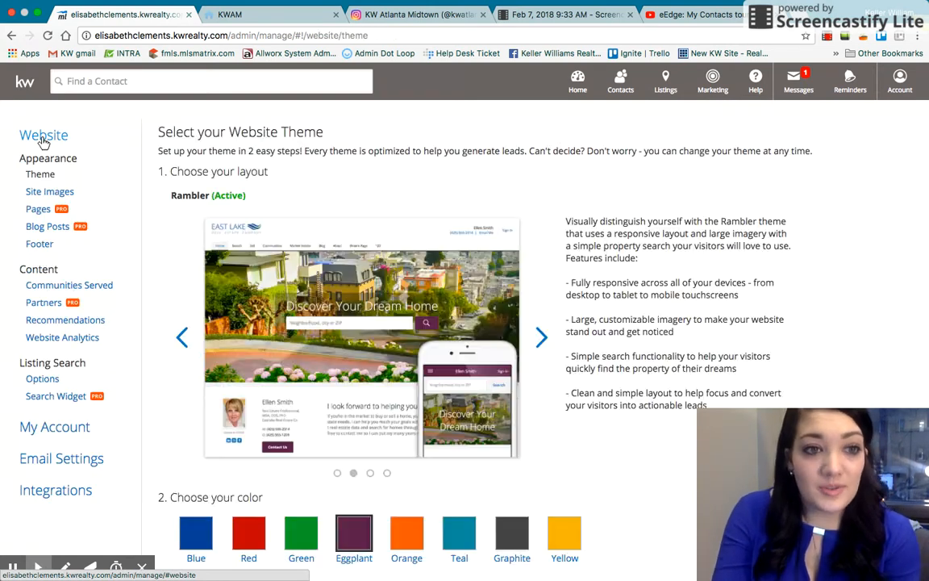
mouse_move(455, 200)
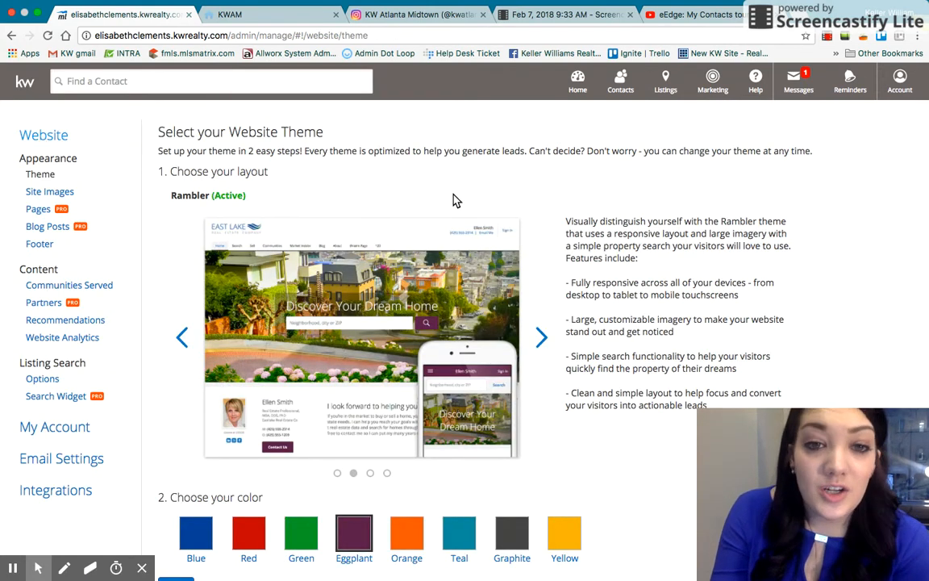
scroll(down, 3)
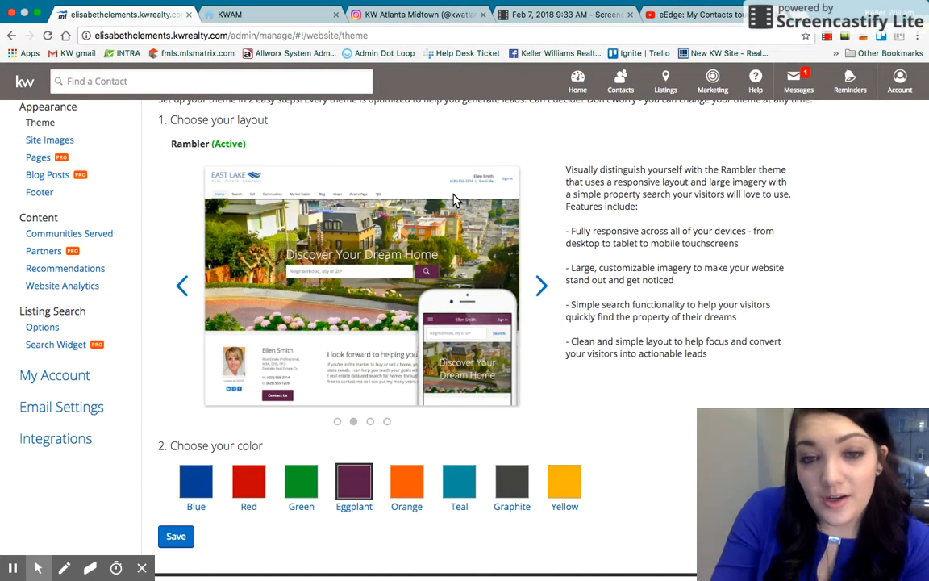
mouse_move(660, 405)
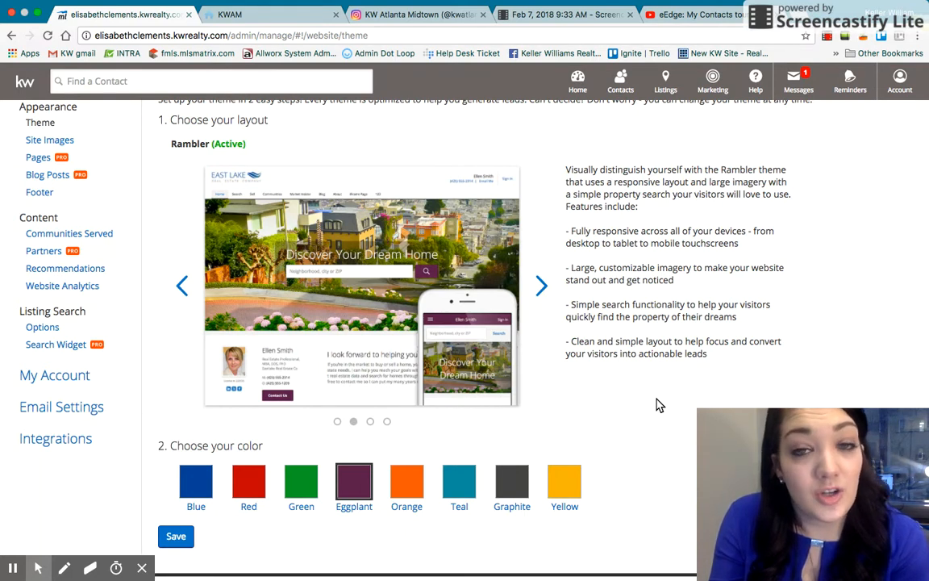
mouse_move(587, 388)
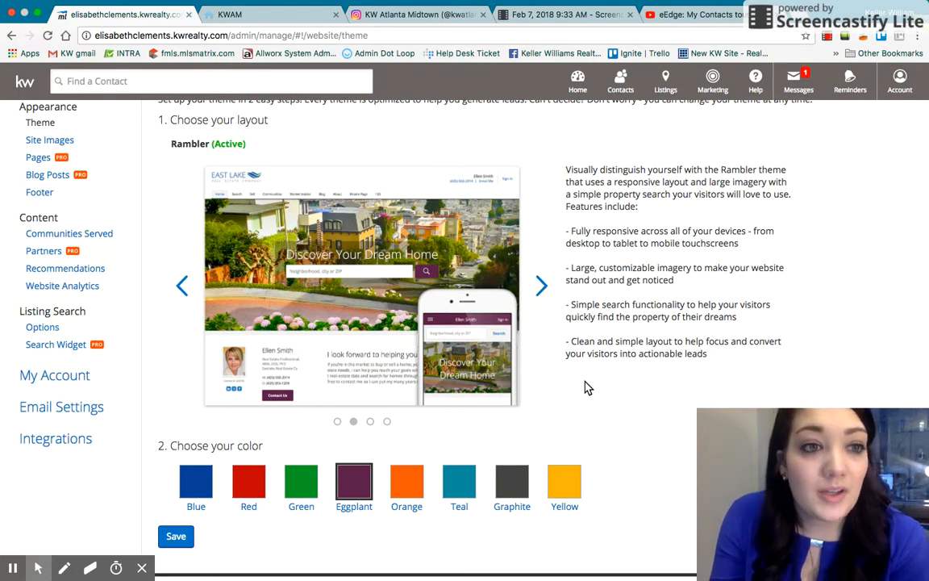
mouse_move(403, 384)
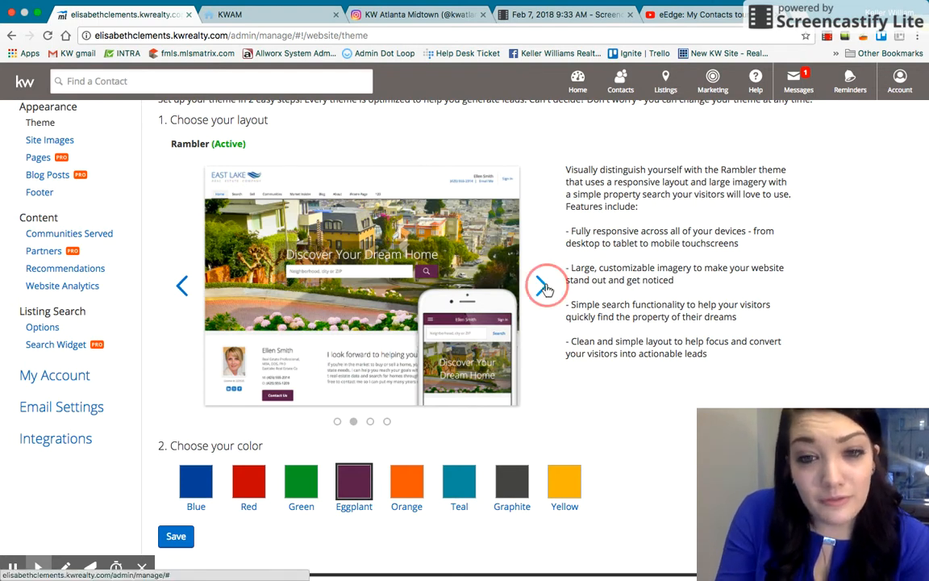
click(547, 285)
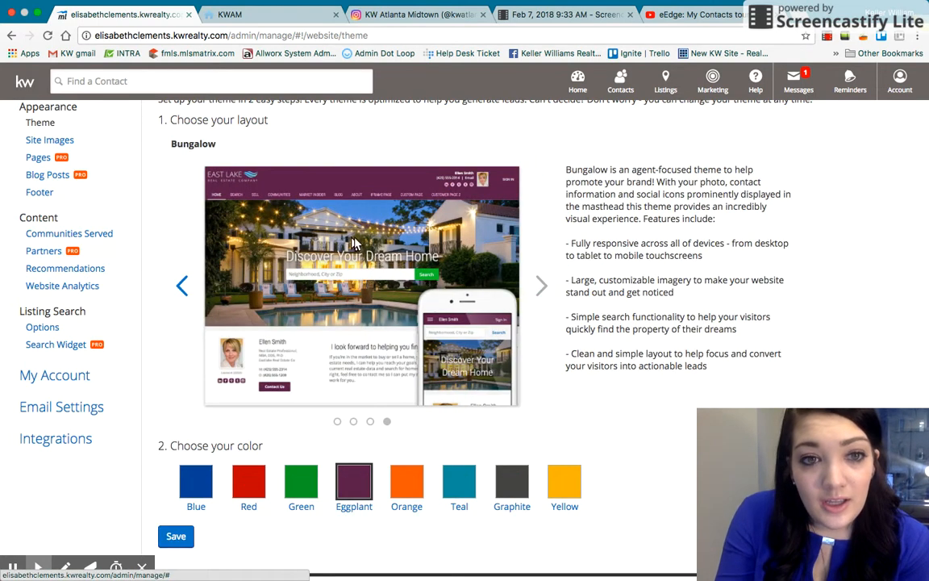
mouse_move(519, 477)
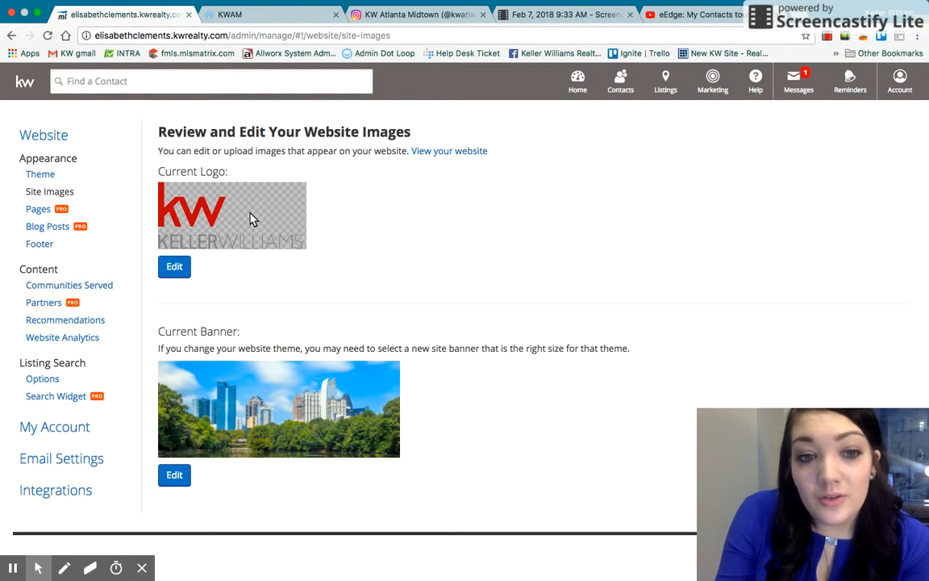
mouse_move(342, 381)
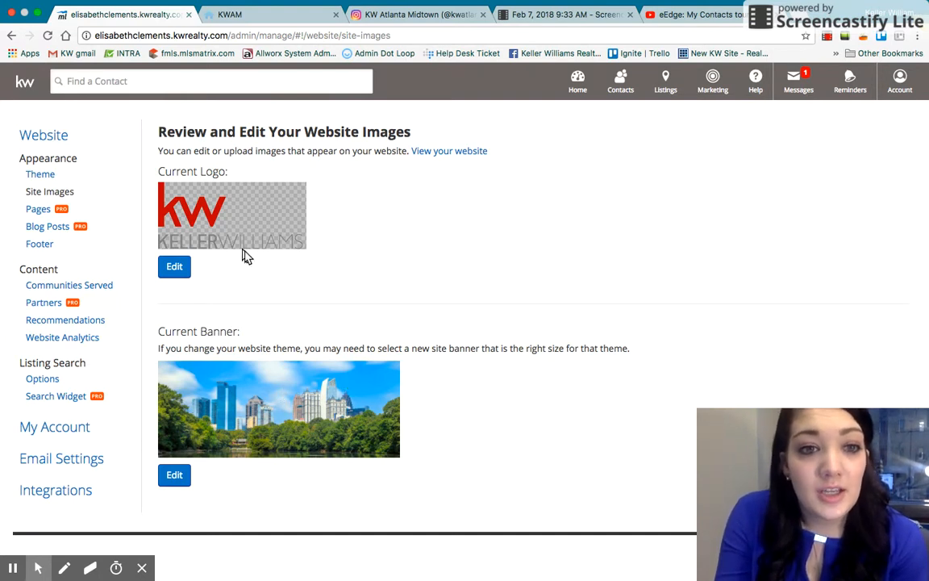
mouse_move(258, 216)
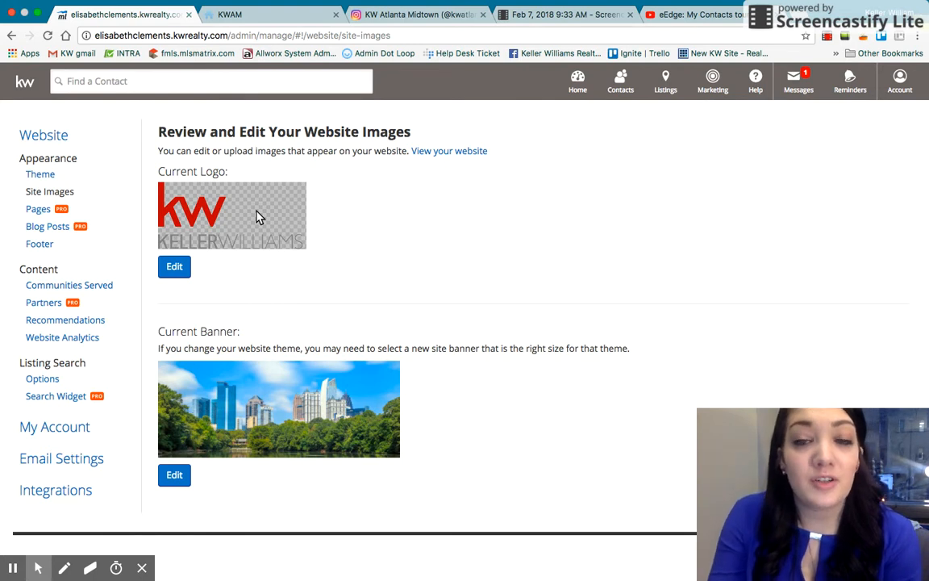
mouse_move(329, 224)
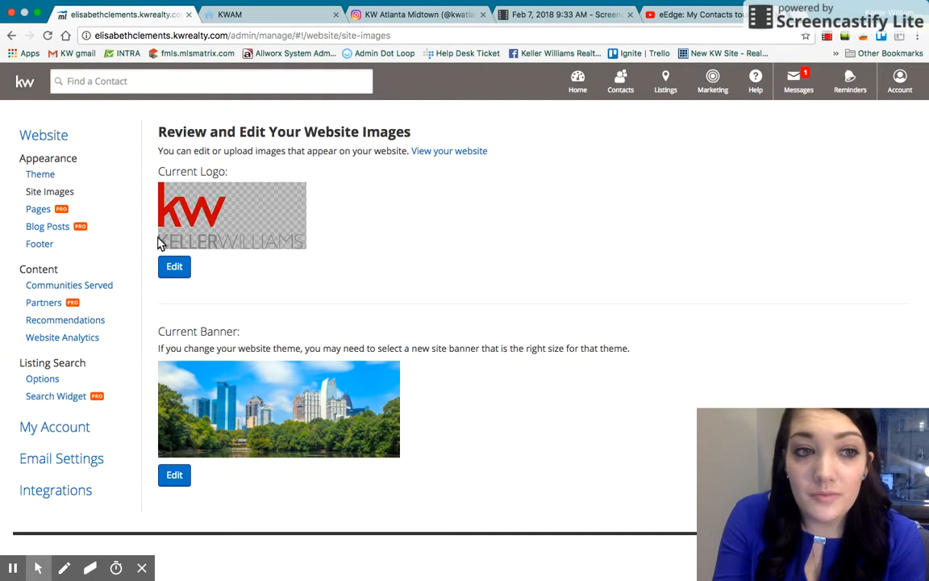
Step: Load the Home page in the Pages editor, showing 'Your Midtown Real Estate Connection' content
click(38, 210)
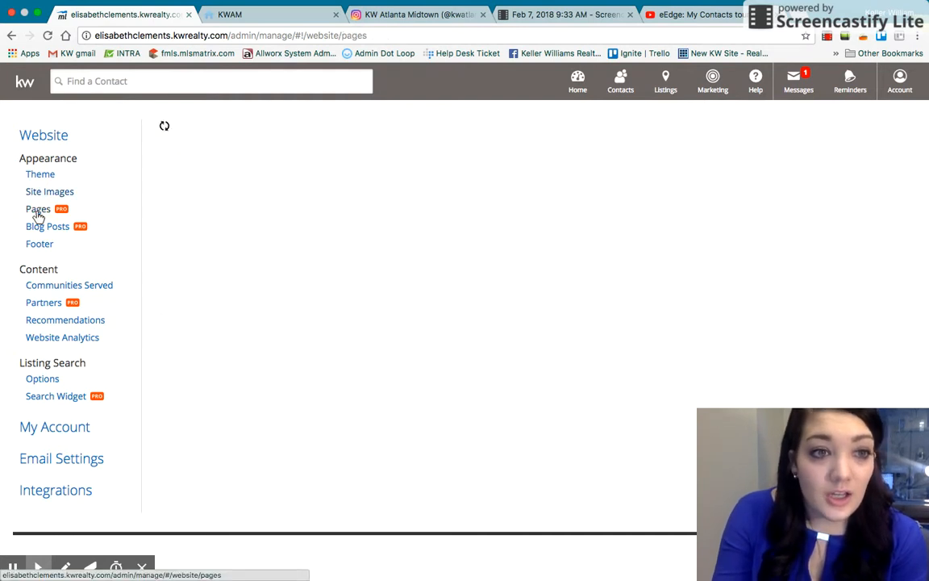
click(218, 175)
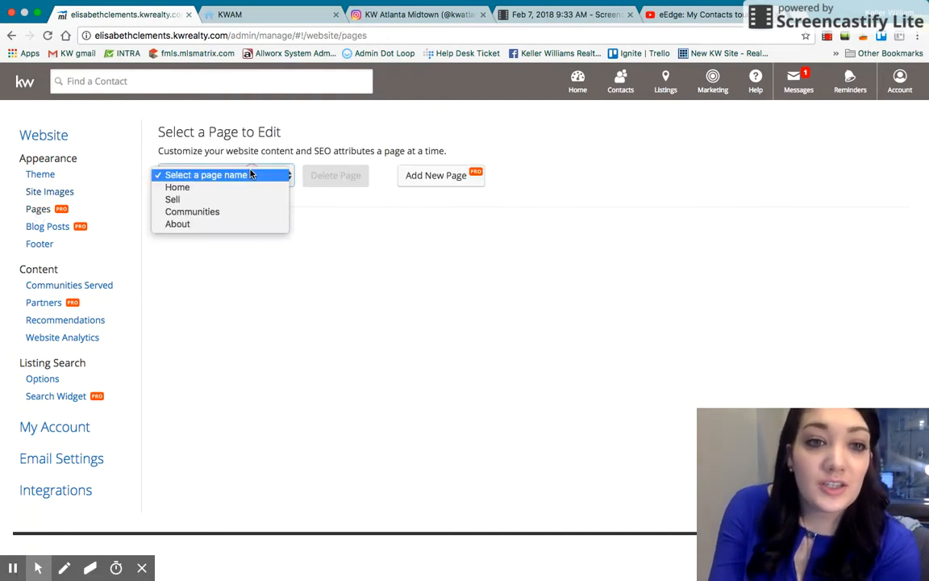
mouse_move(177, 187)
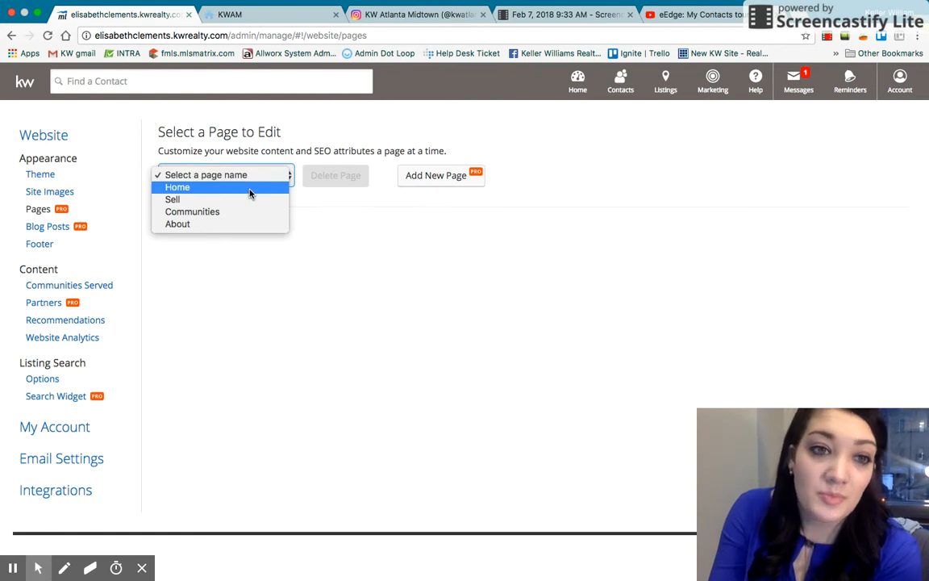
mouse_move(224, 187)
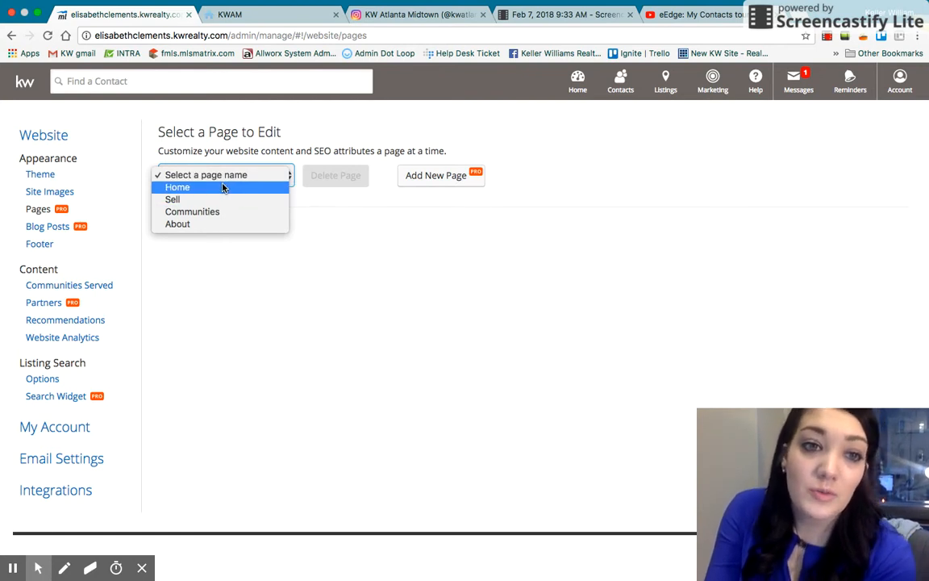
click(177, 188)
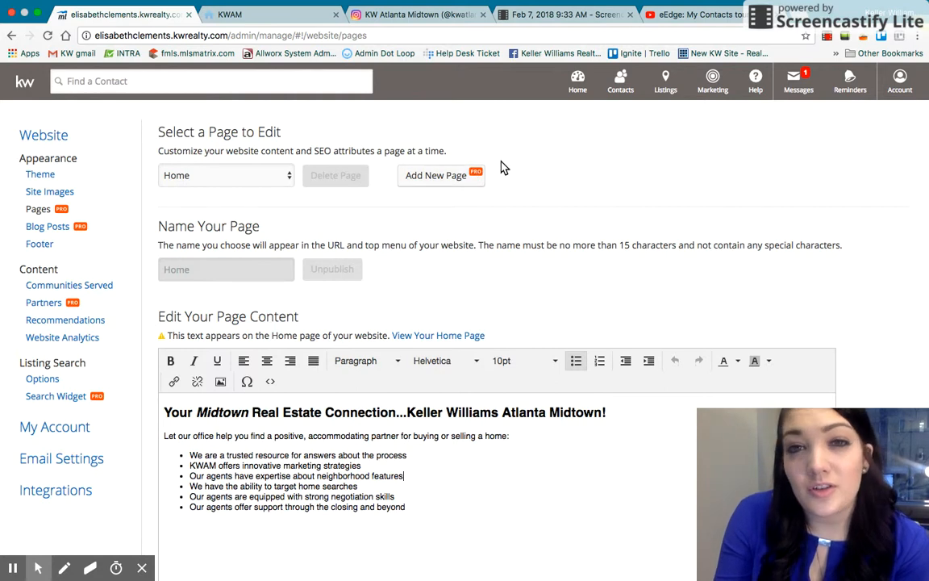
click(226, 174)
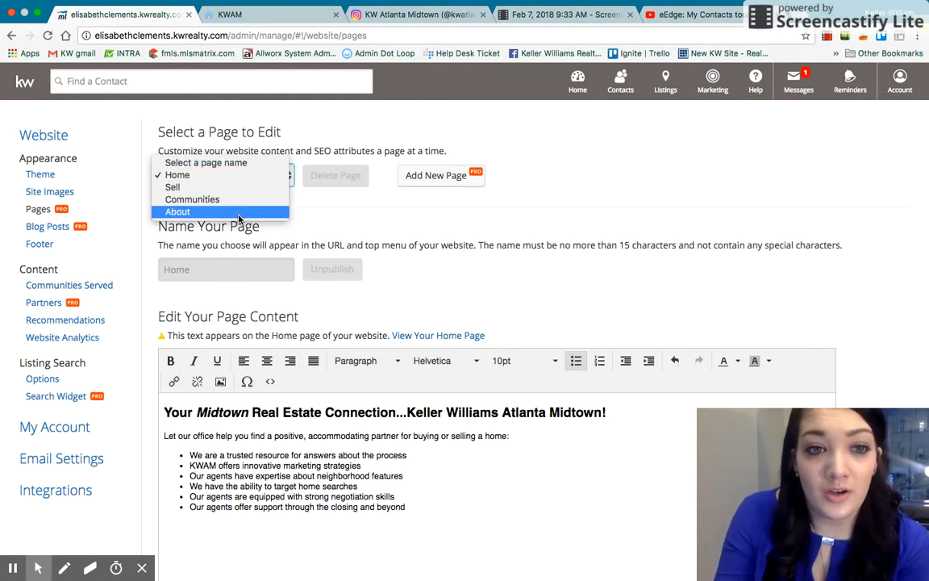
mouse_move(171, 187)
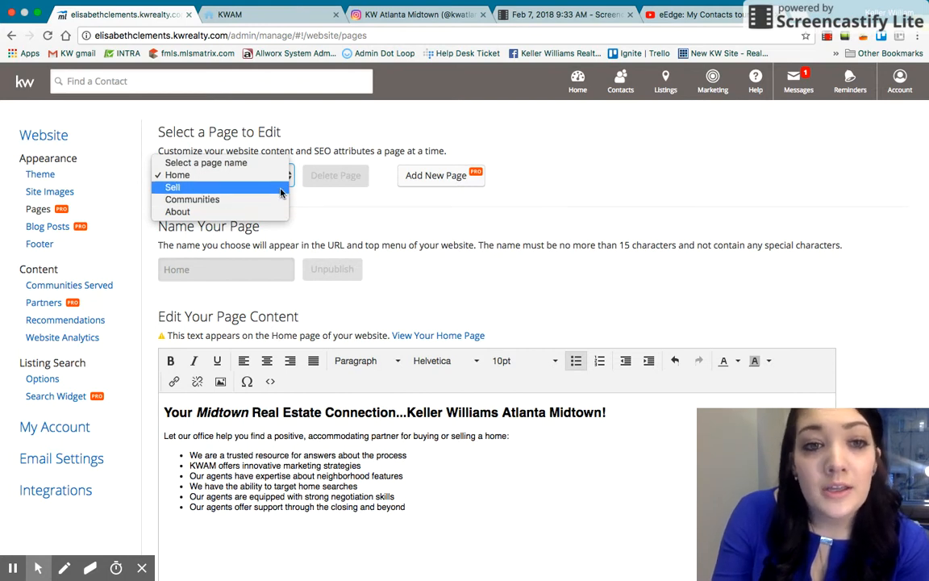
click(226, 174)
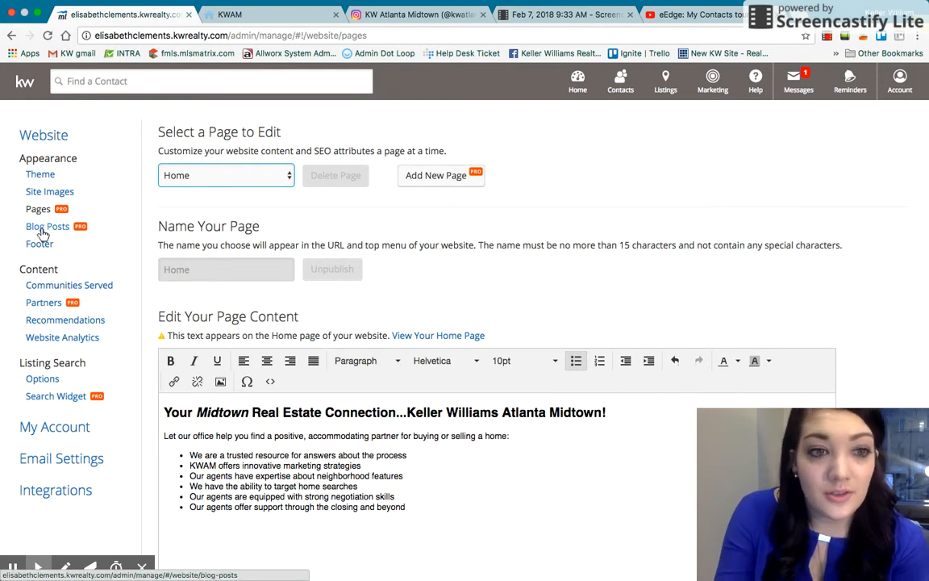
Step: Look through Blog Posts, Footer and Communities Served, then start a blank Add Community form
click(47, 225)
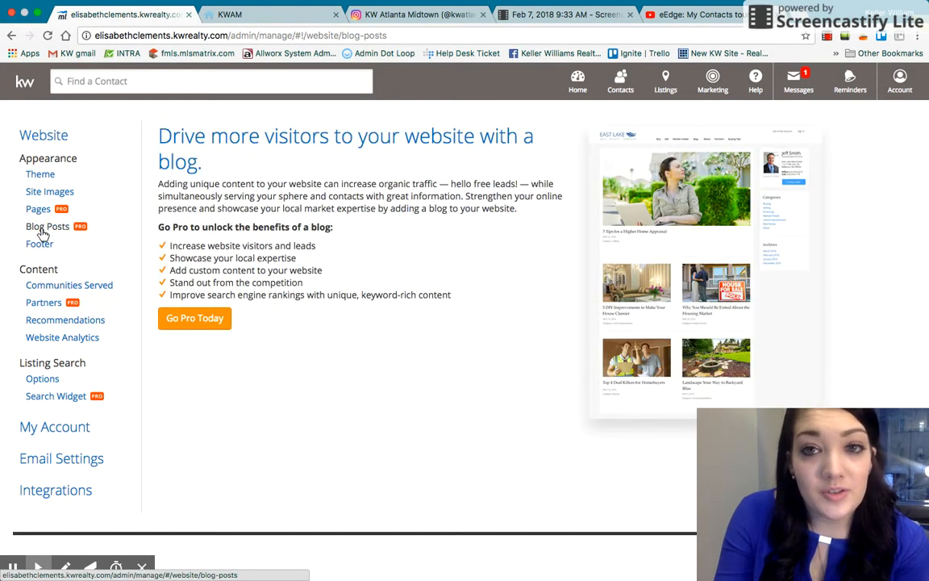
click(39, 243)
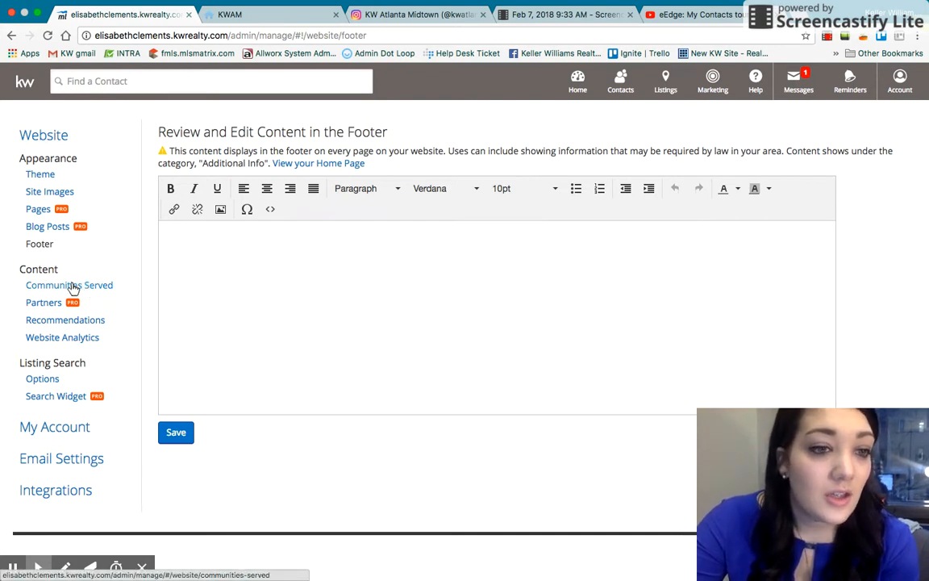
click(68, 283)
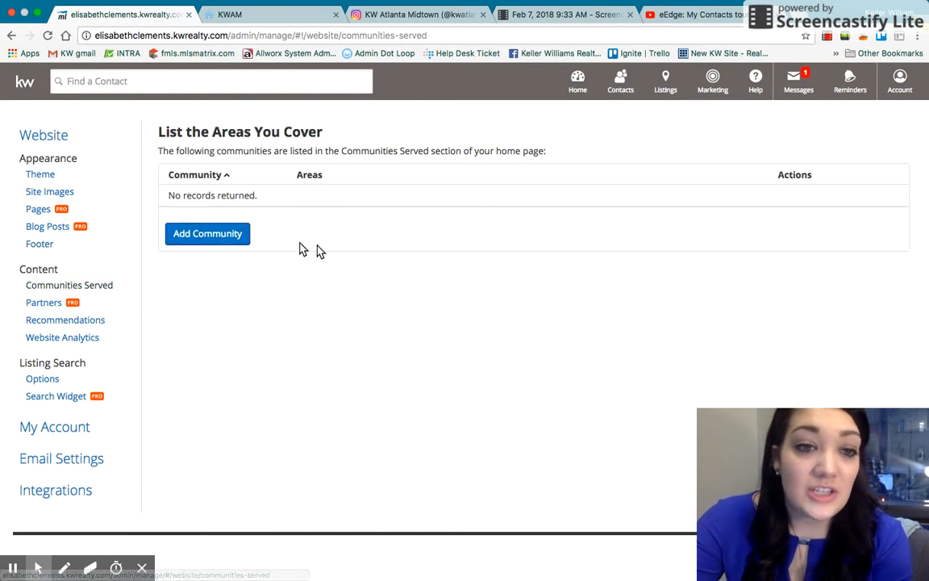
click(206, 232)
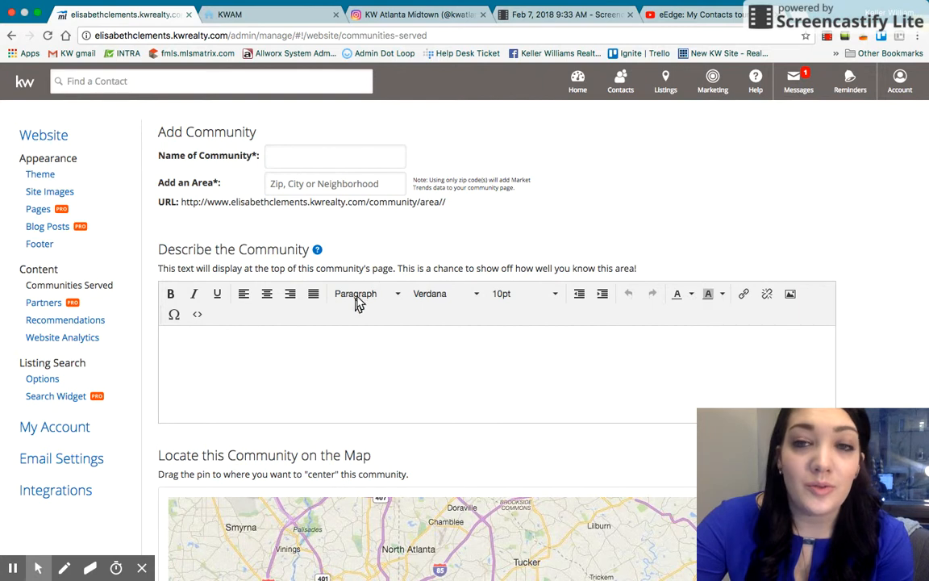
scroll(down, 3)
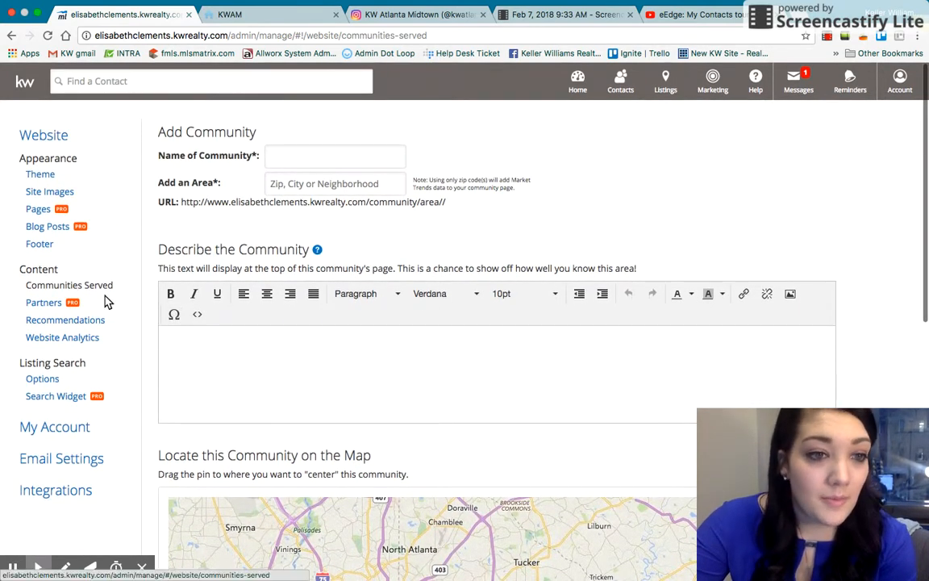
Step: Check the empty Partners and Recommendations pages, then the Website Analytics setup with no Tracking ID
click(43, 301)
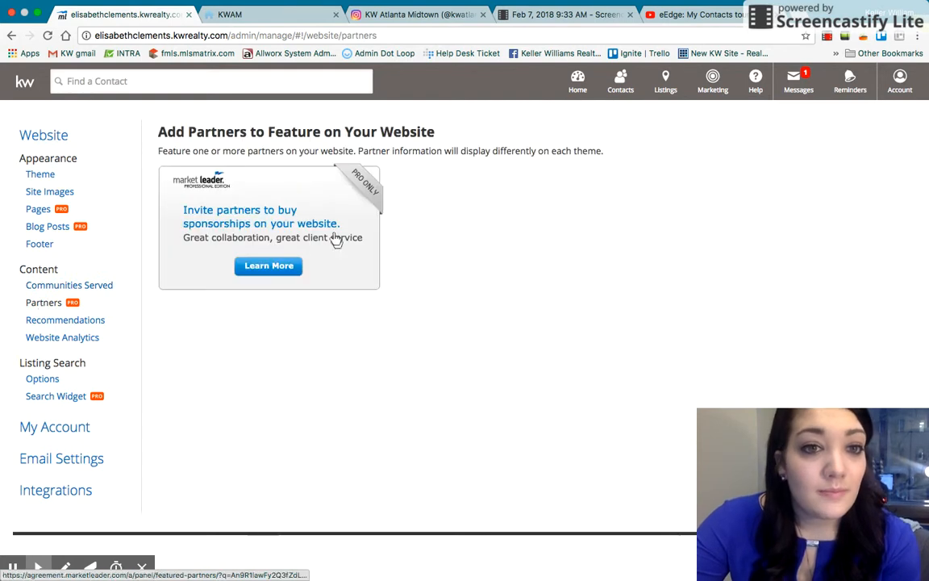
mouse_move(287, 258)
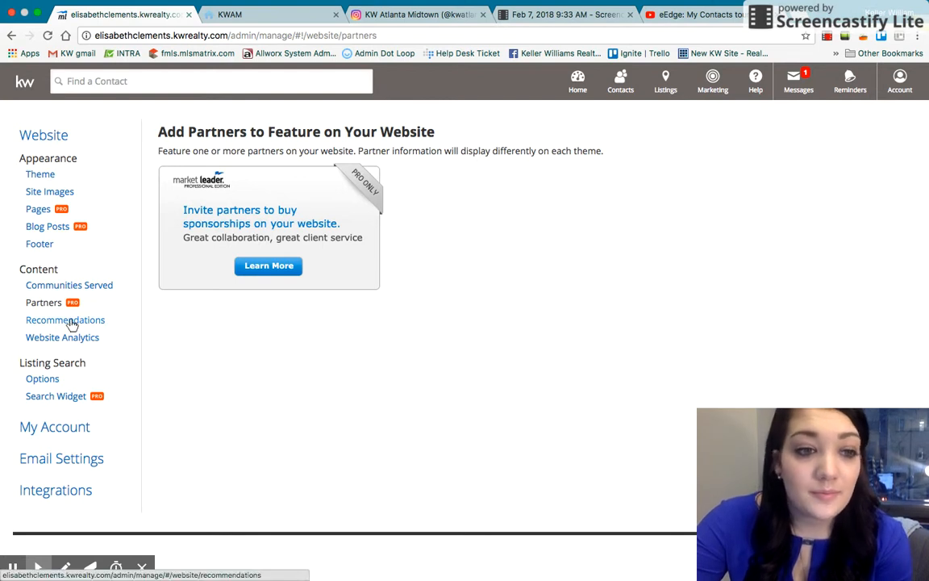
click(64, 320)
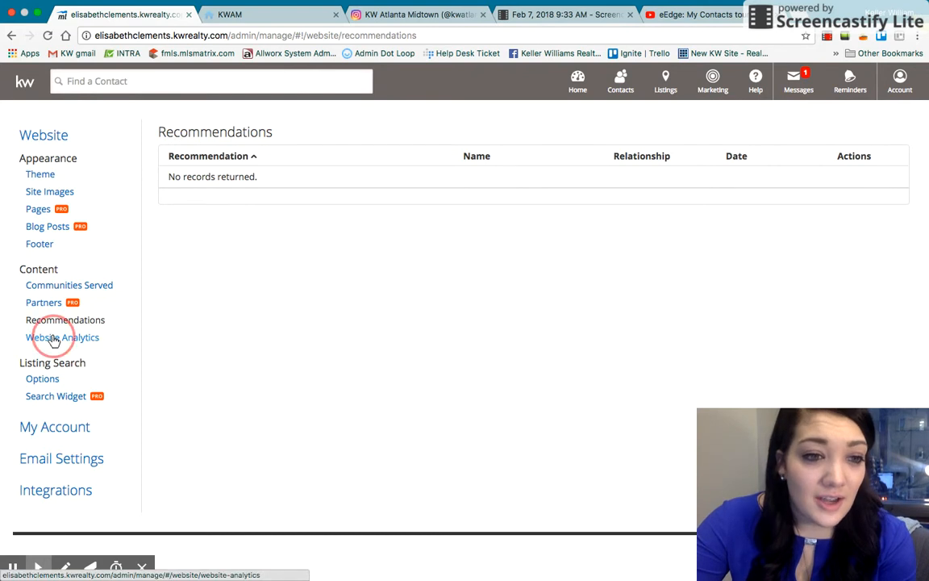
click(61, 337)
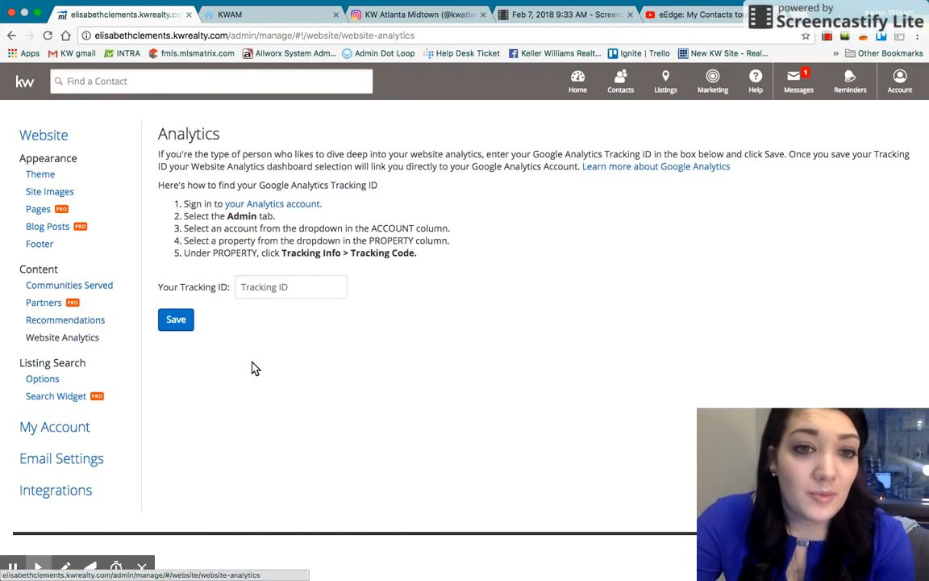
mouse_move(402, 320)
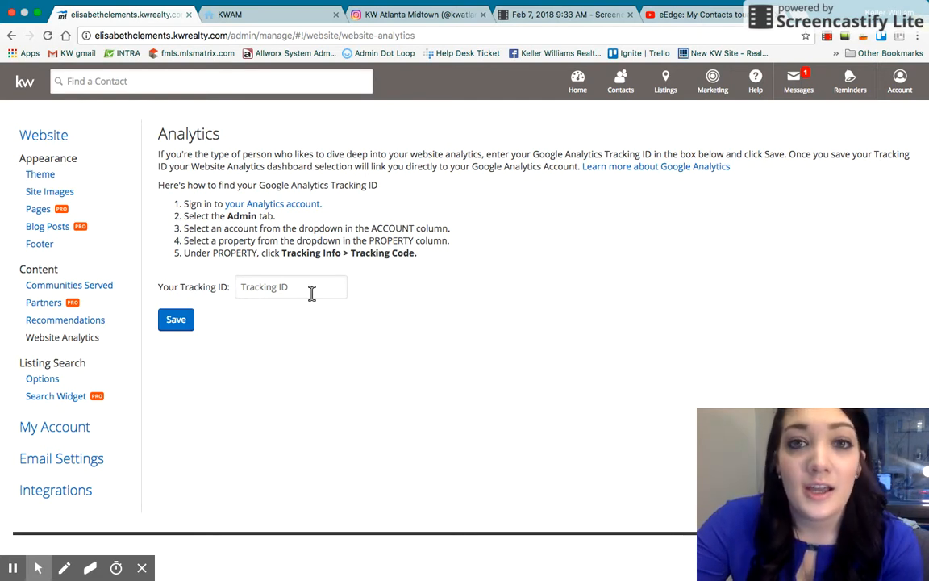
mouse_move(209, 345)
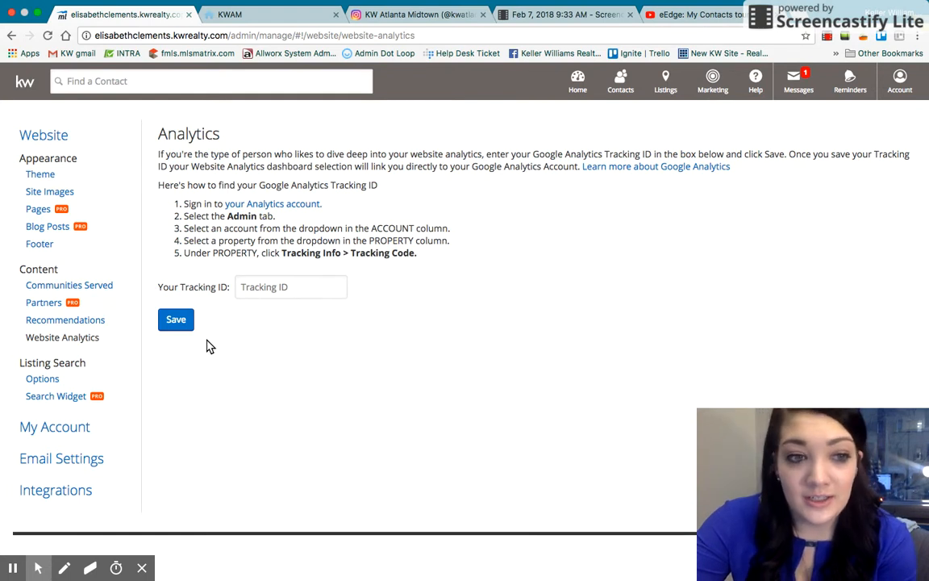
mouse_move(65, 367)
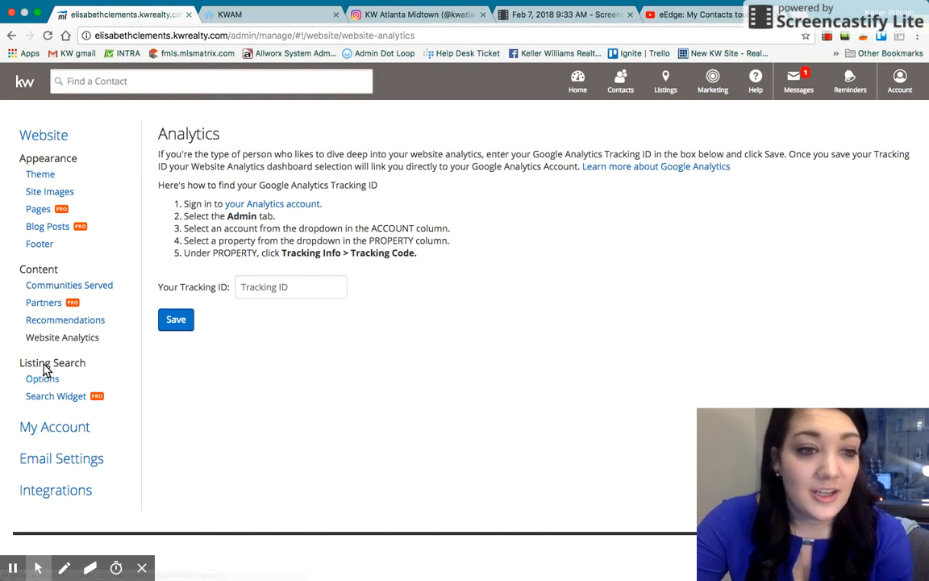
Step: Review the Listing Search Options page with property and listing types and Georgia as search area
click(42, 377)
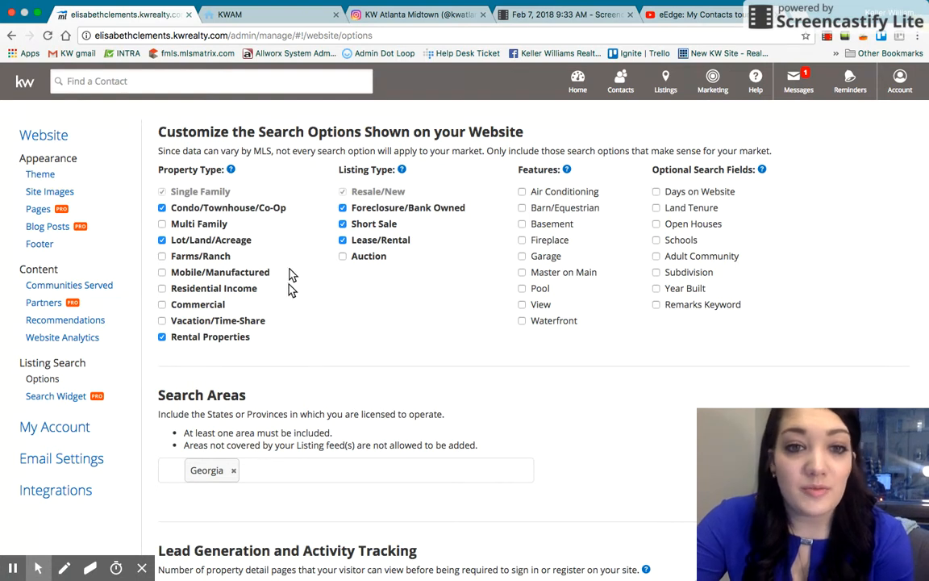
mouse_move(480, 300)
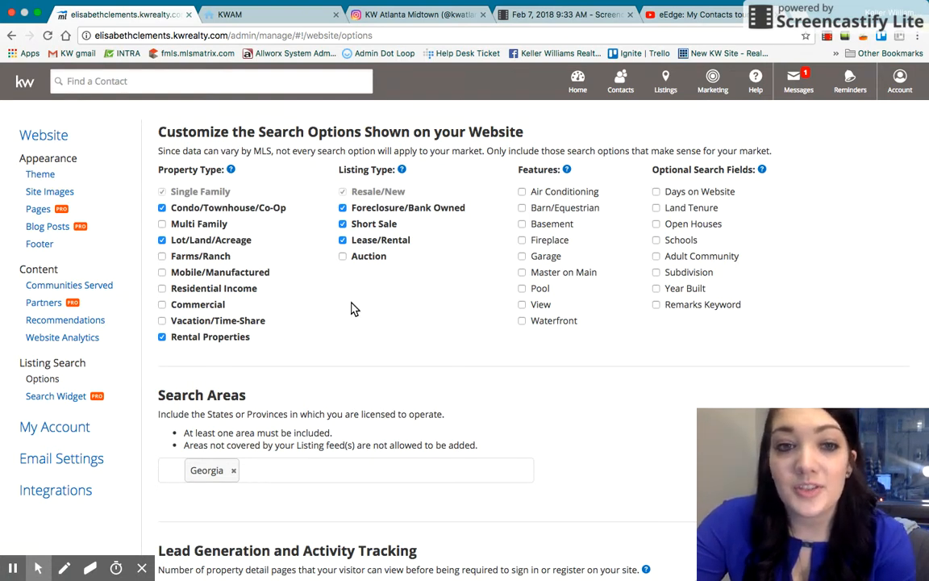
mouse_move(323, 309)
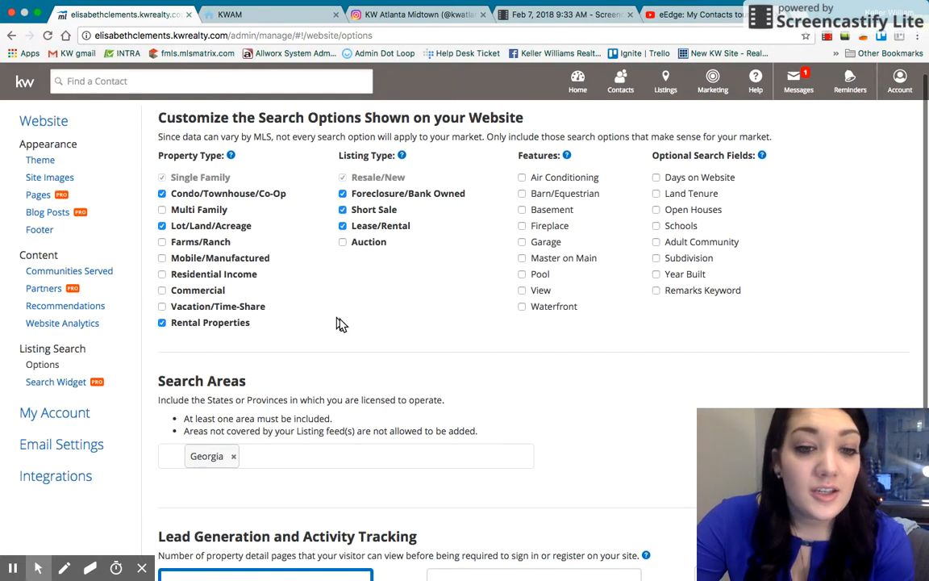
scroll(down, 3)
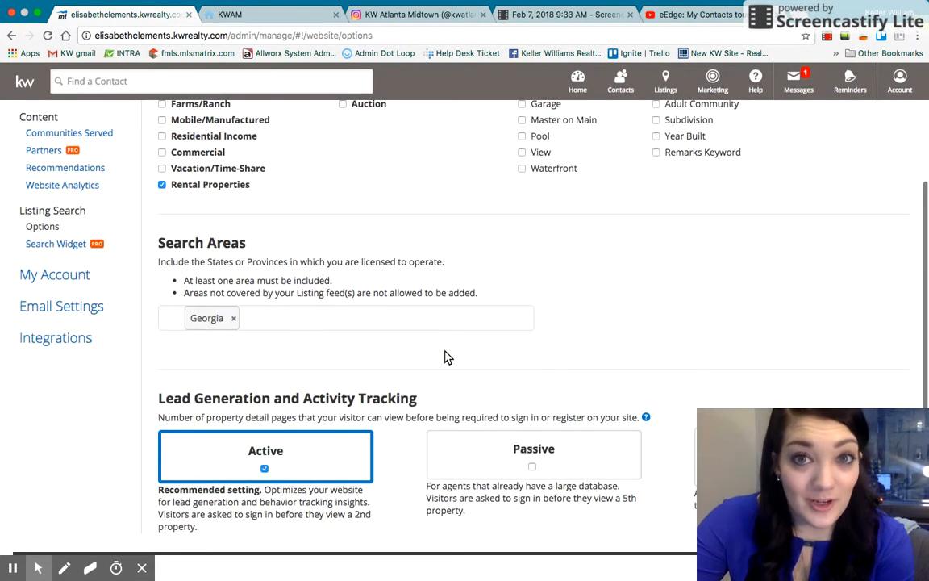
scroll(down, 3)
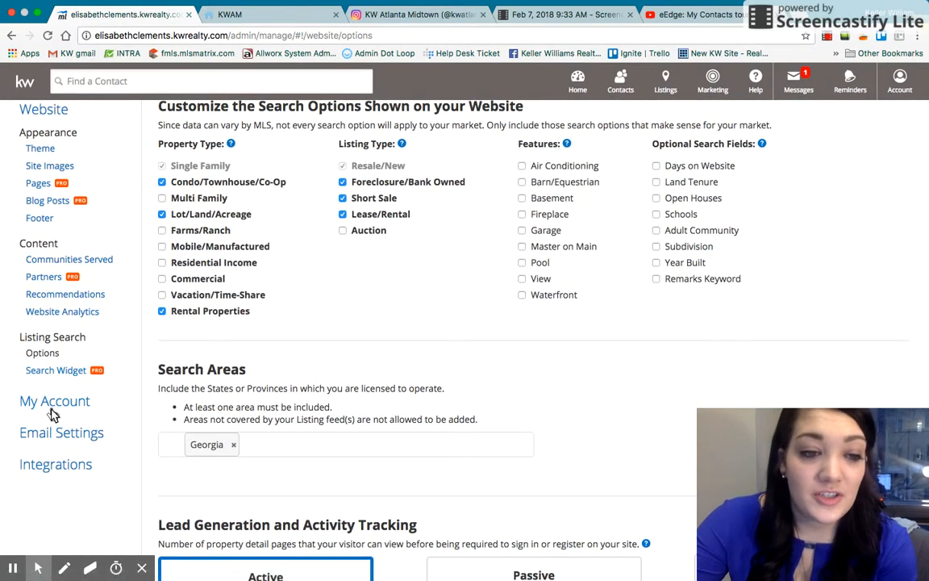
Step: Review My Account settings from profile details down to Social Media Options
click(54, 401)
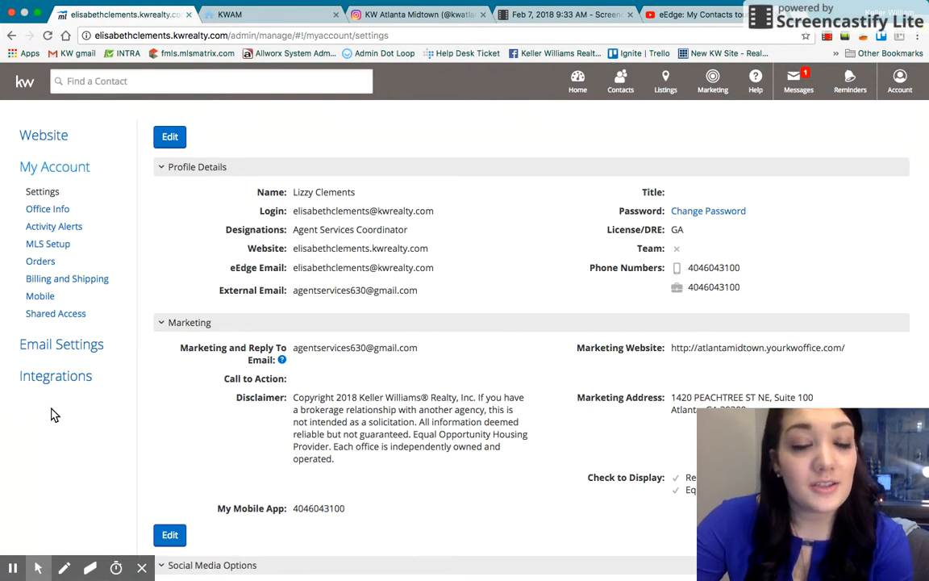
mouse_move(508, 268)
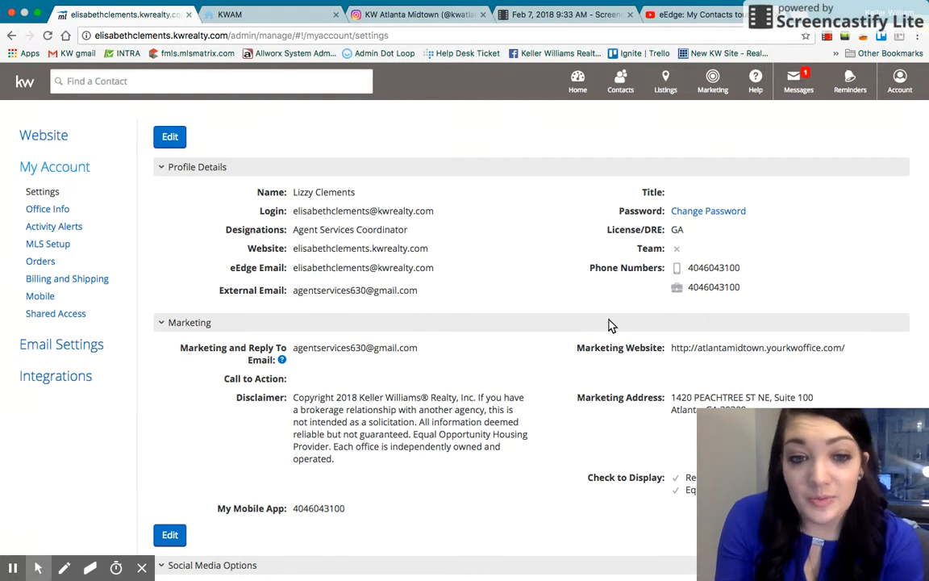
scroll(down, 3)
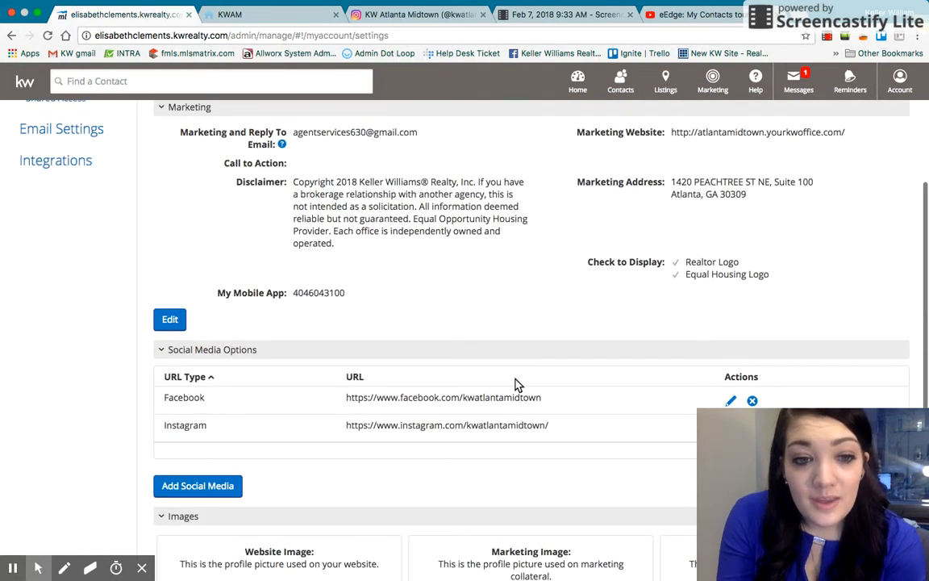
mouse_move(319, 385)
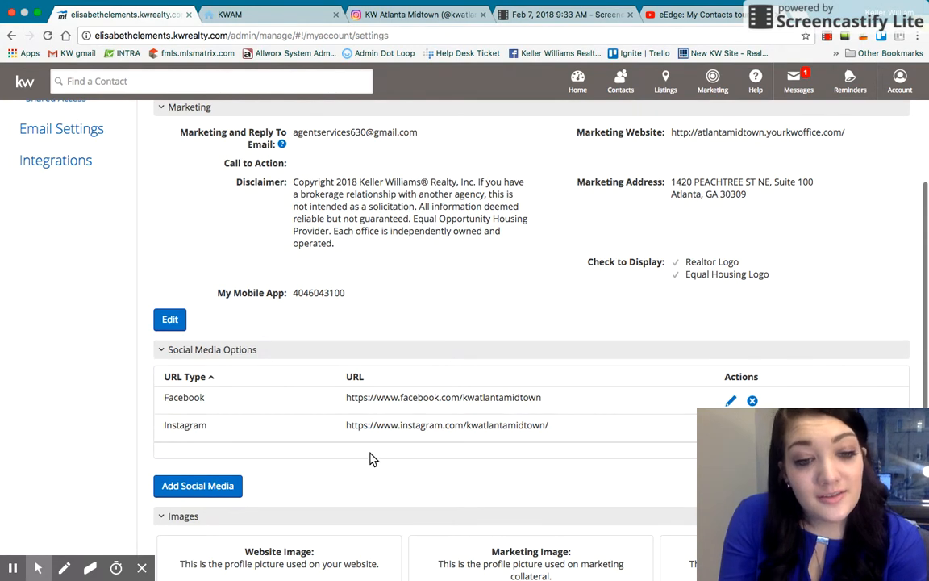
scroll(down, 3)
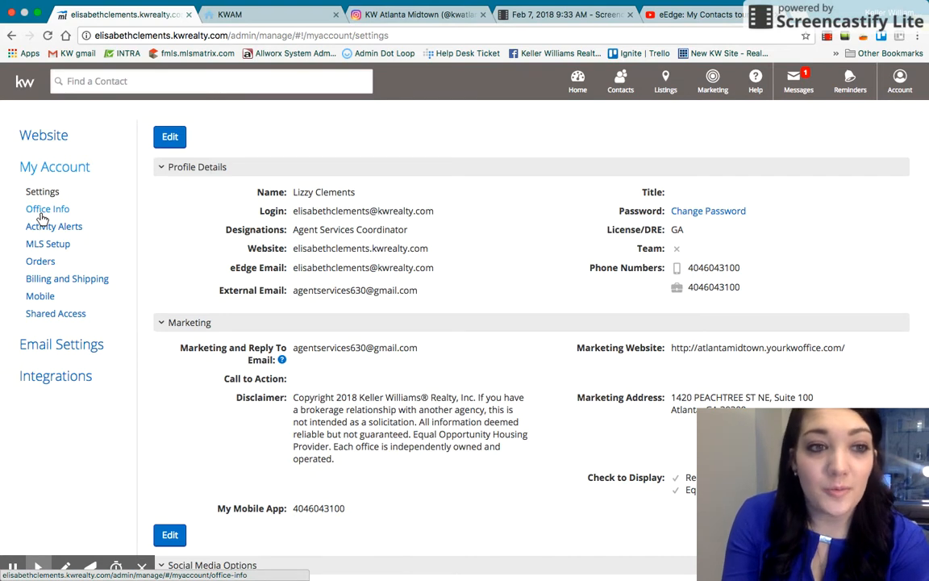
Step: Review the KWAM Tucker office contact information, then move on to Activity Alerts
click(48, 208)
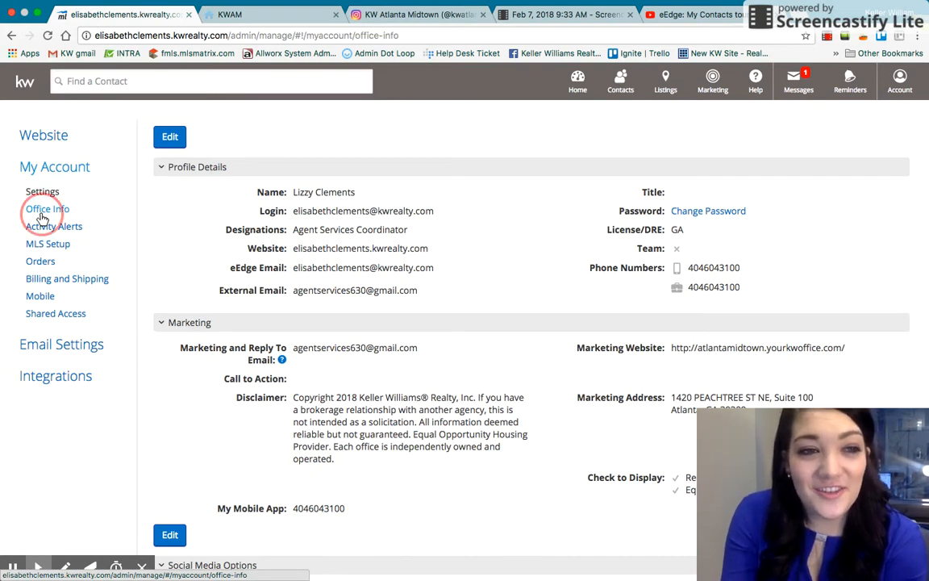
click(47, 209)
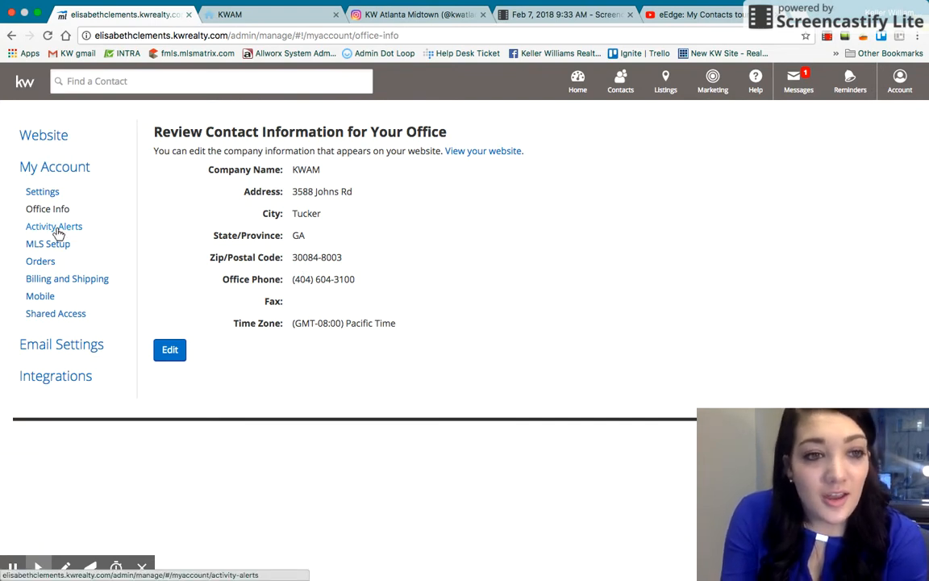
click(55, 226)
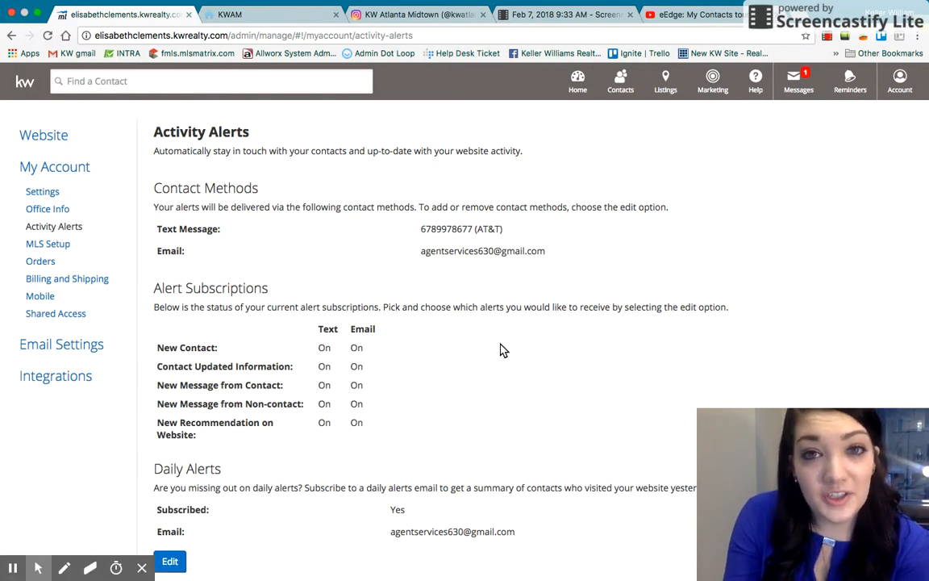
Step: Edit and save activity alerts with text and email on for all five alert types and daily alerts
scroll(down, 3)
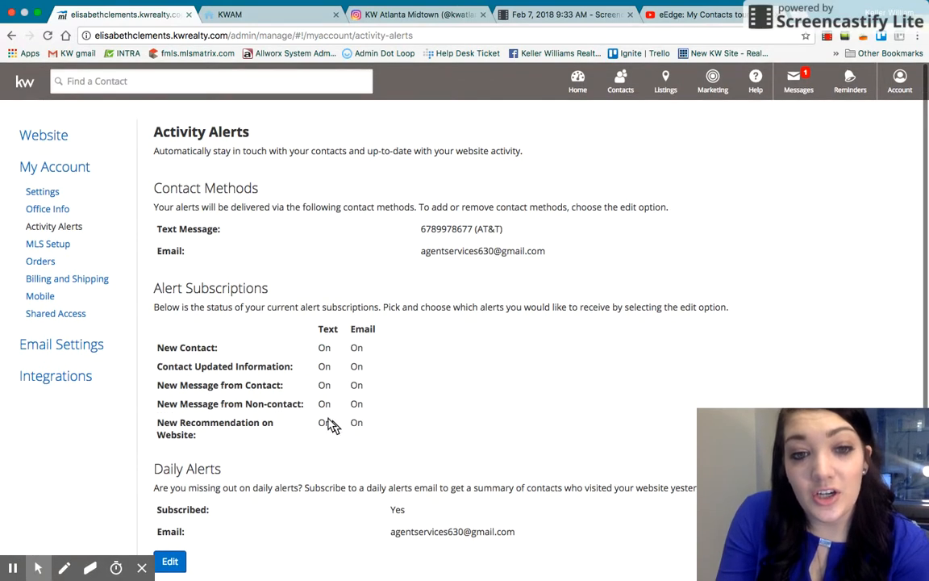
scroll(down, 3)
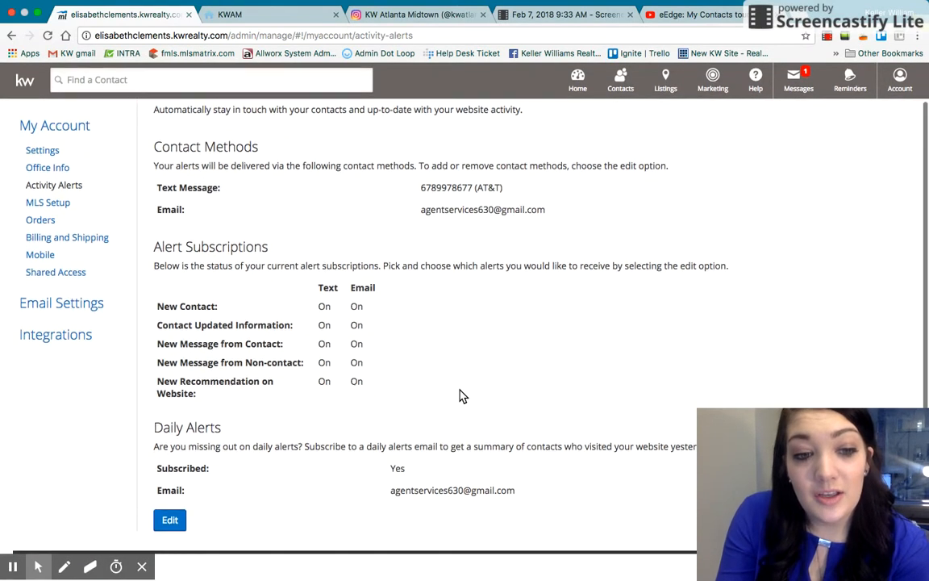
click(169, 519)
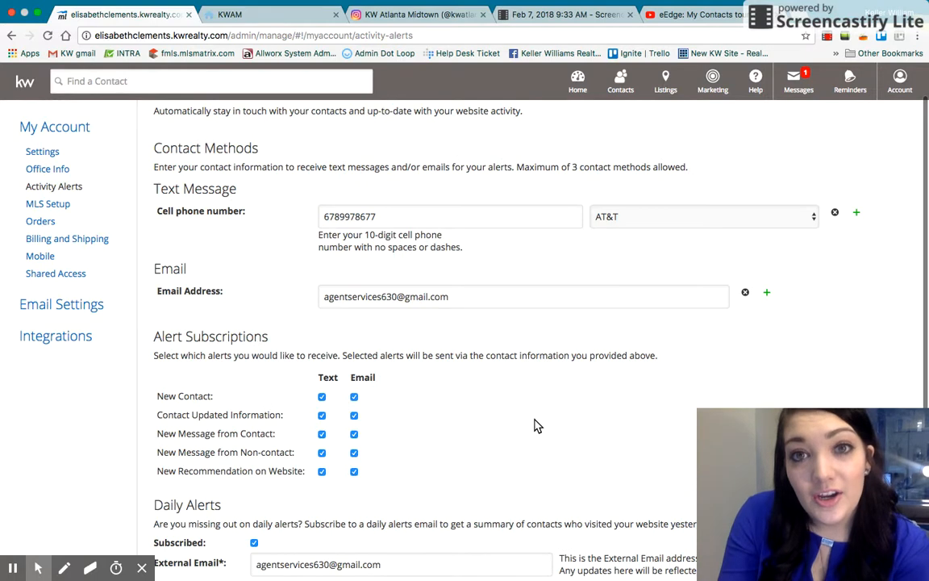
scroll(down, 3)
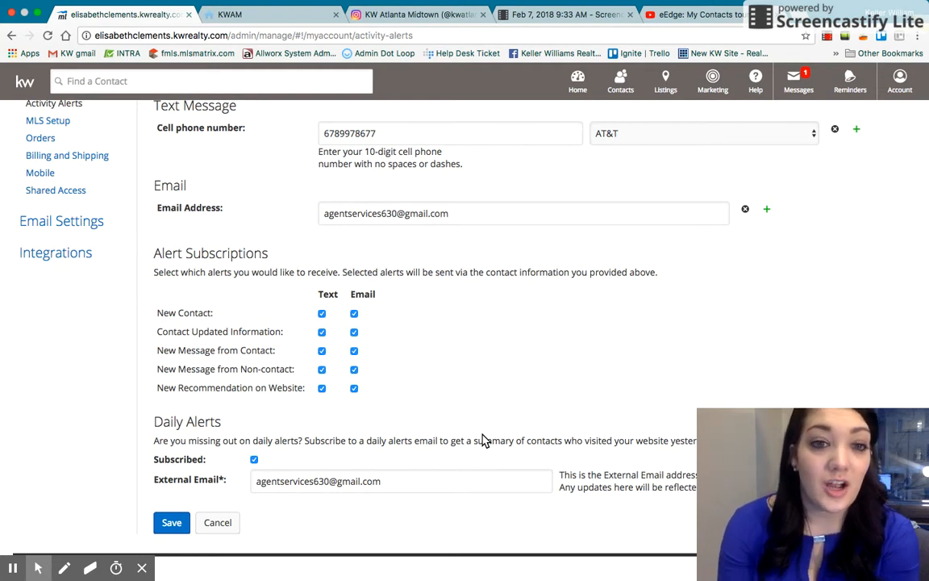
mouse_move(406, 374)
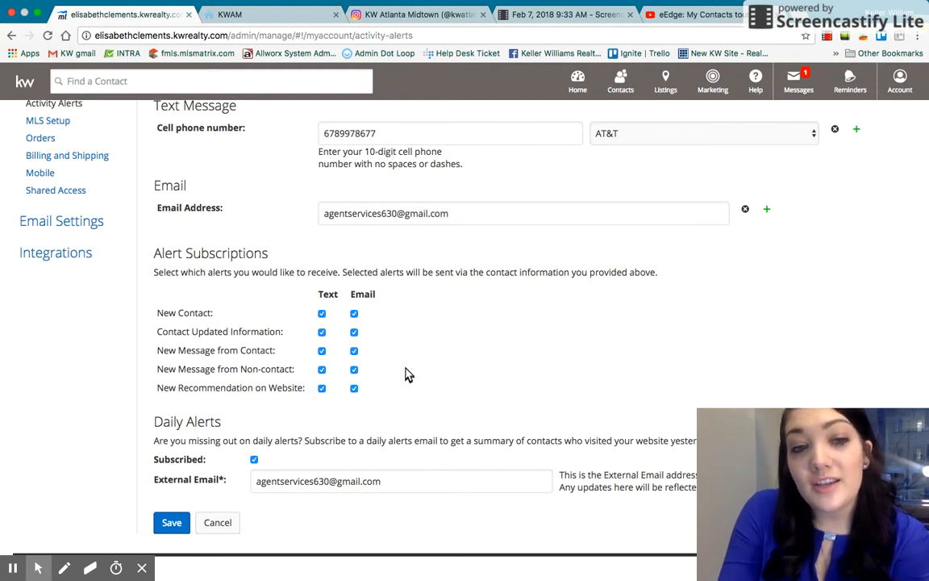
mouse_move(406, 381)
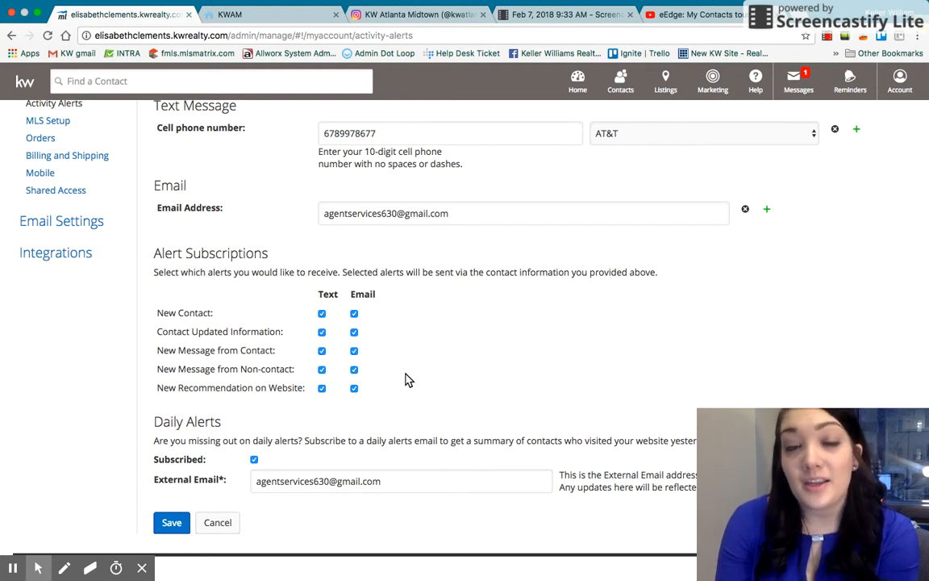
mouse_move(342, 392)
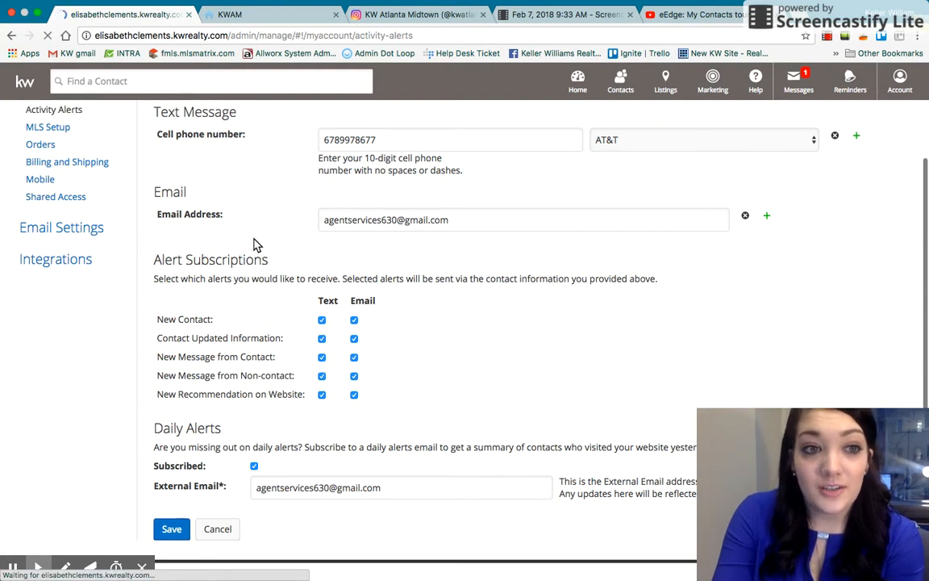
click(171, 529)
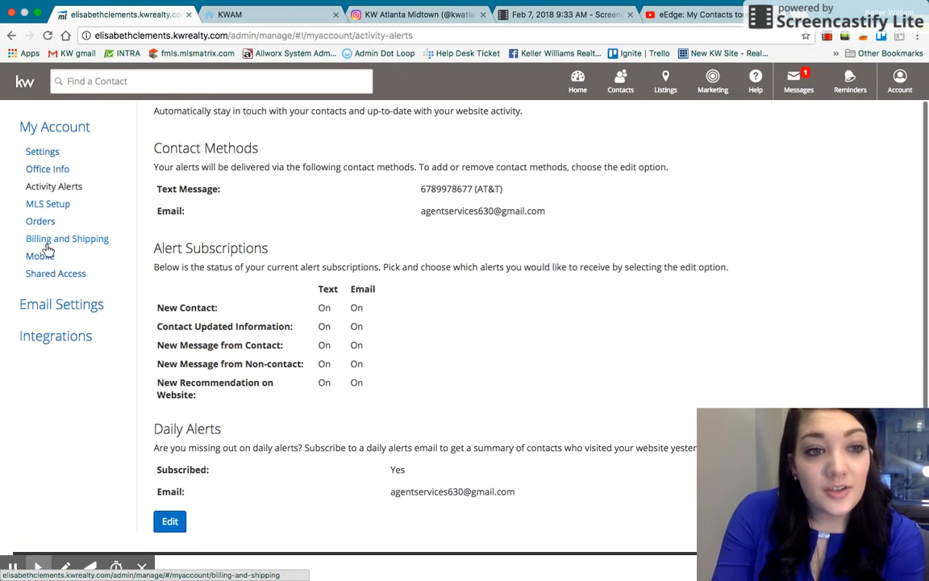
click(49, 203)
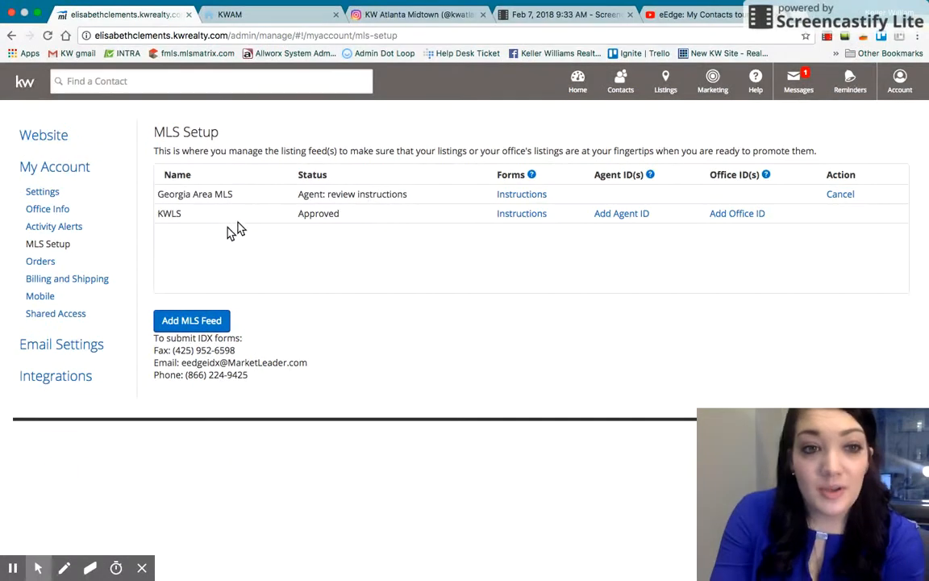
click(190, 320)
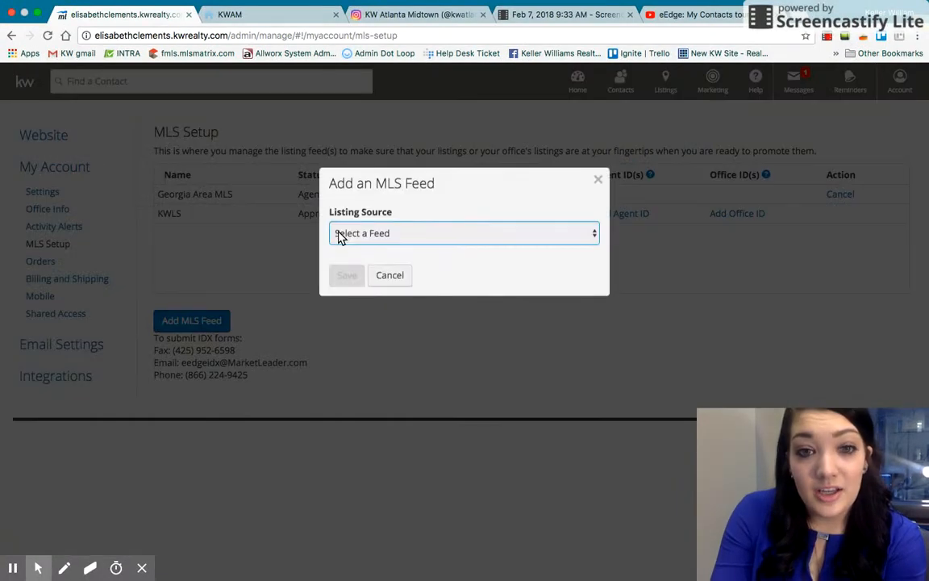
click(465, 232)
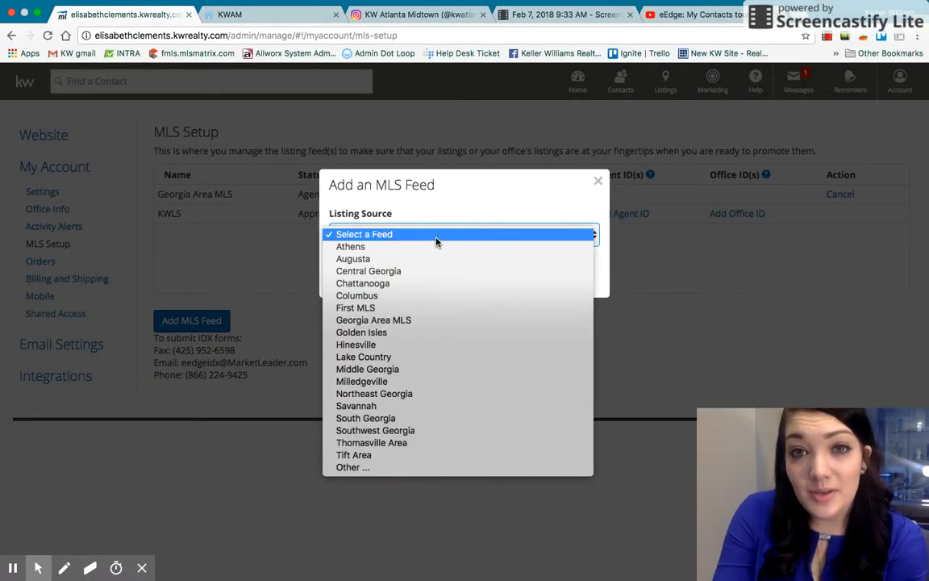
click(465, 234)
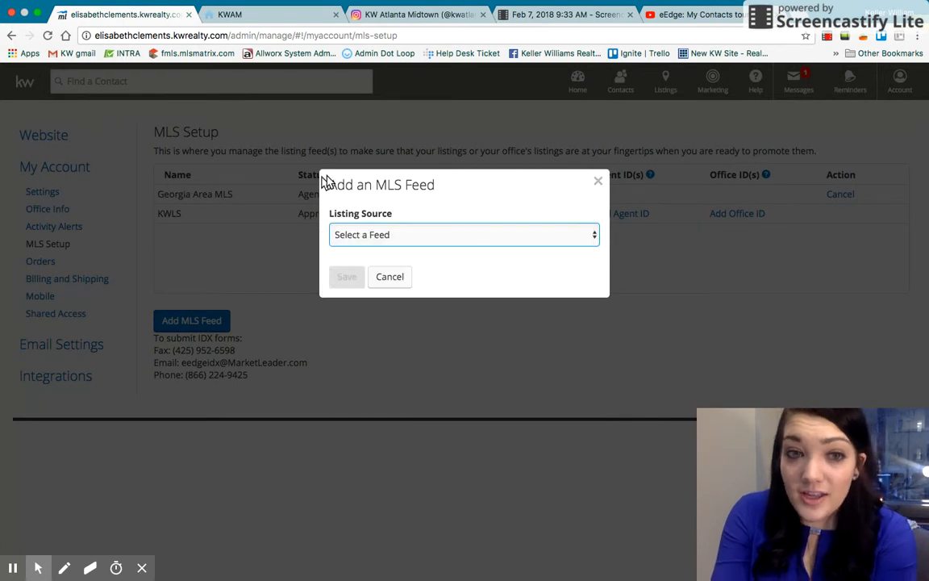
click(390, 277)
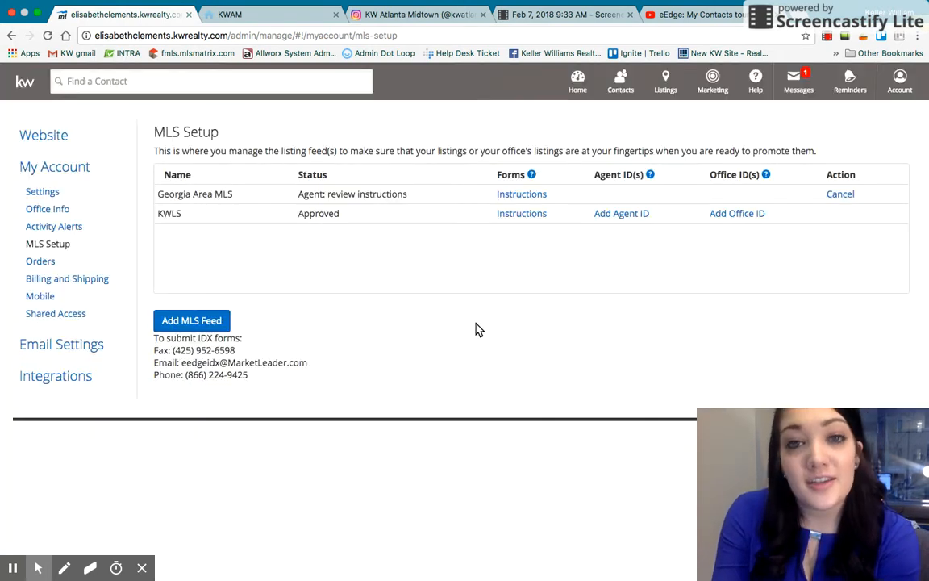
mouse_move(137, 315)
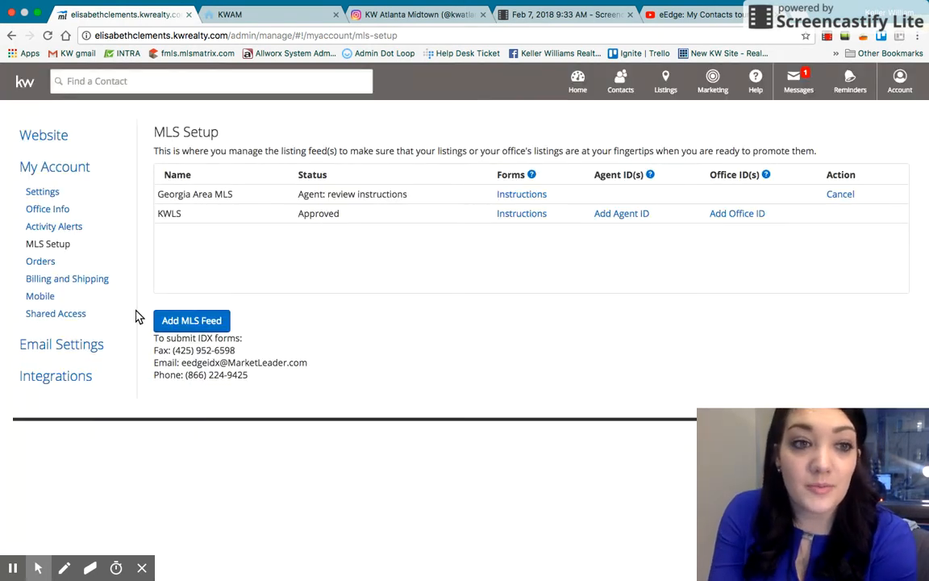
mouse_move(40, 261)
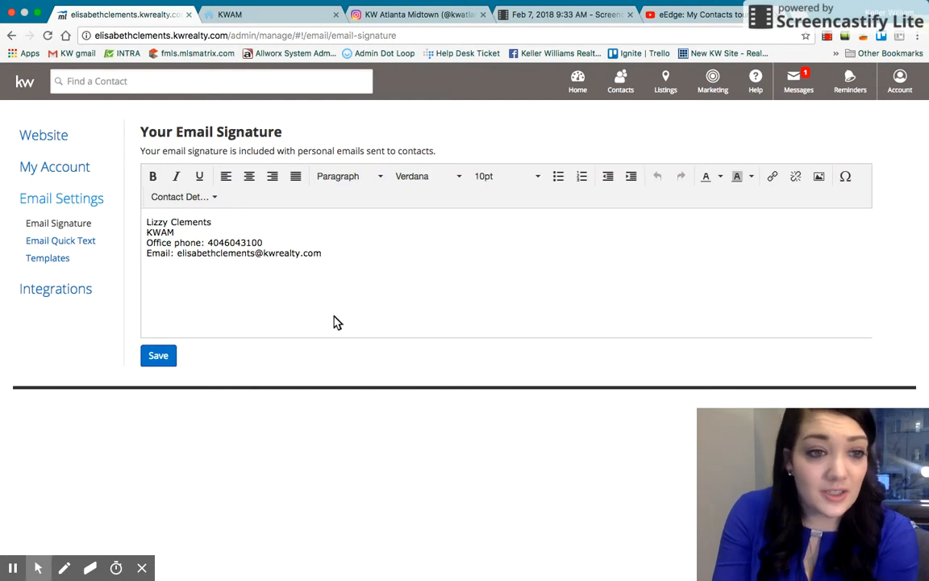
mouse_move(268, 271)
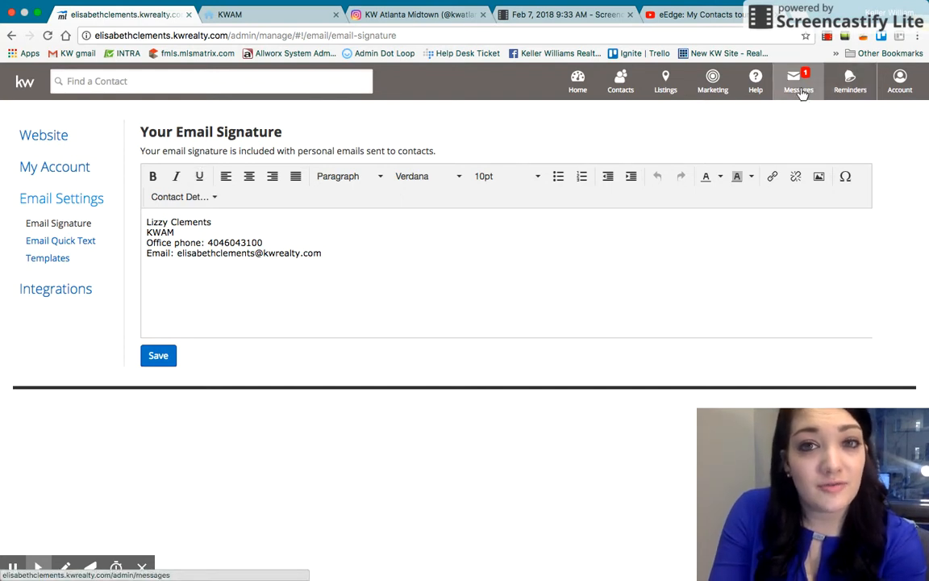
Step: Leave the Email Signature page for the Messages inbox
click(797, 81)
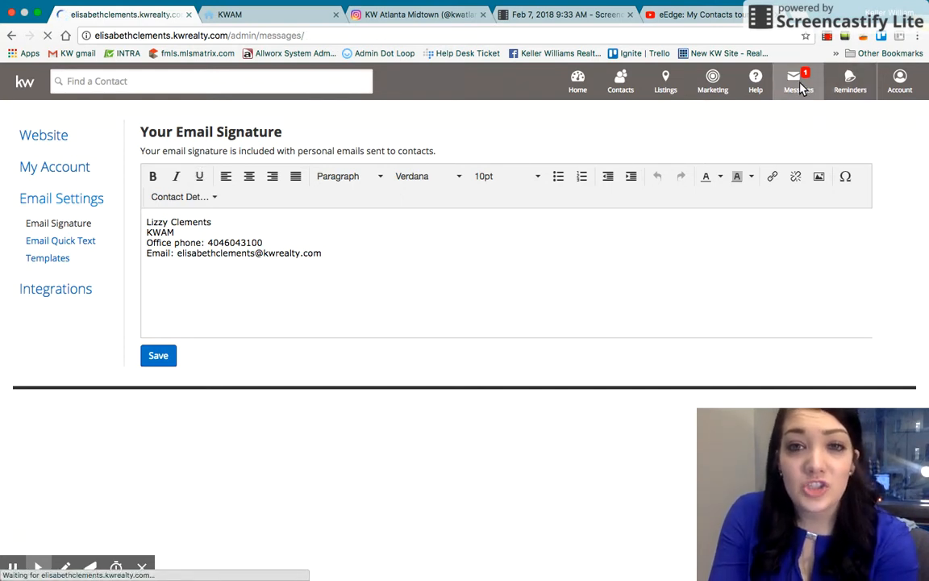
Step: Review the inbox message 'hi - wanting to sell' and return to the Home dashboard
click(798, 80)
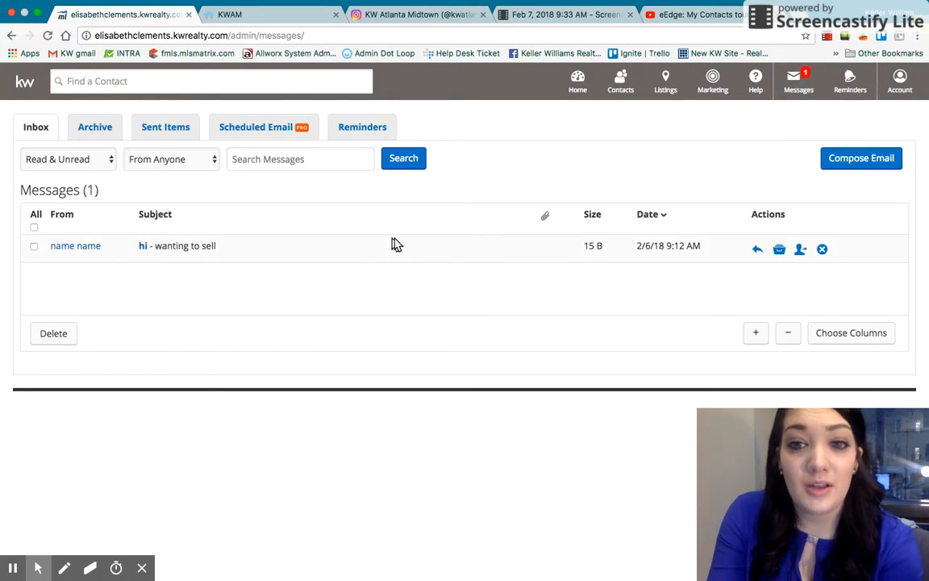
mouse_move(187, 265)
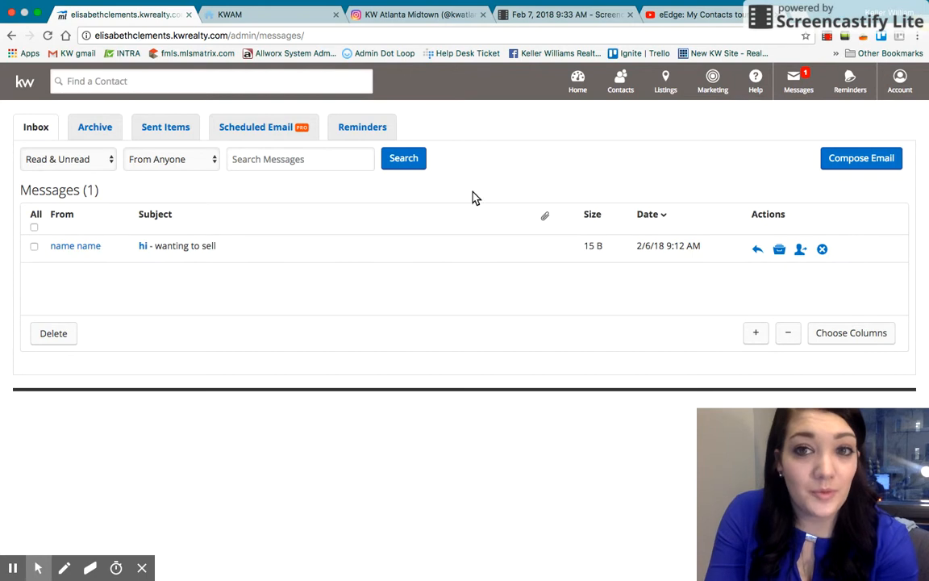
click(577, 81)
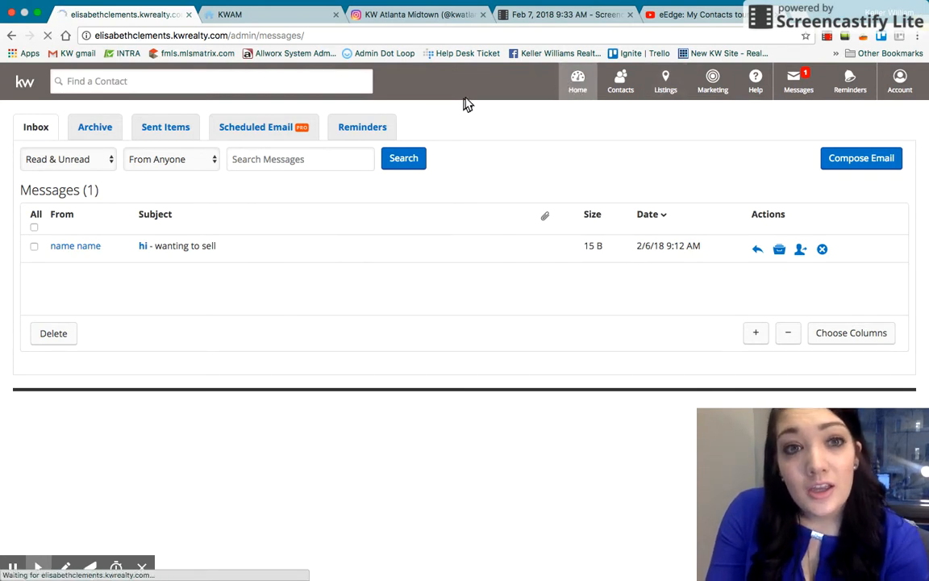
Step: Reach the Send Email contact form via Contact Me on the KWAM website's About page
click(578, 81)
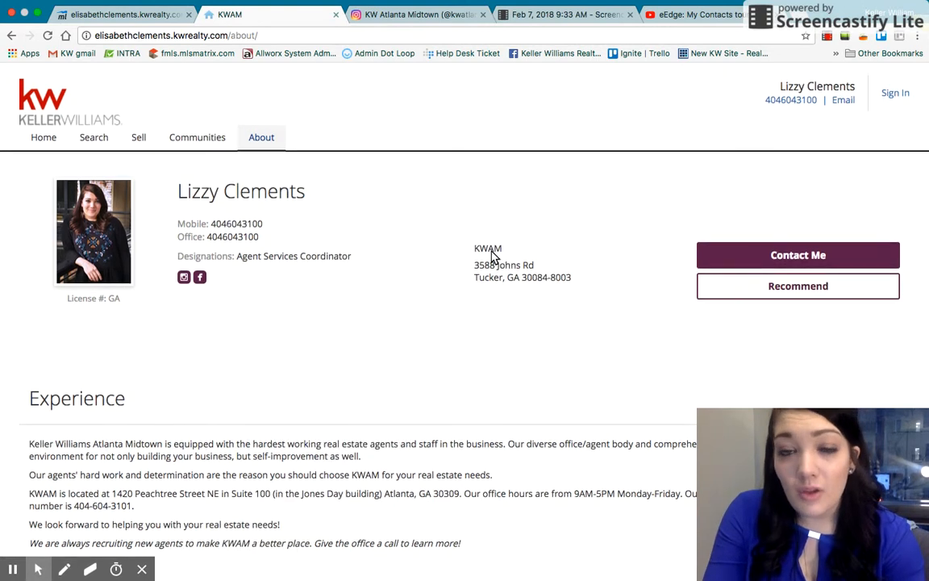
click(797, 254)
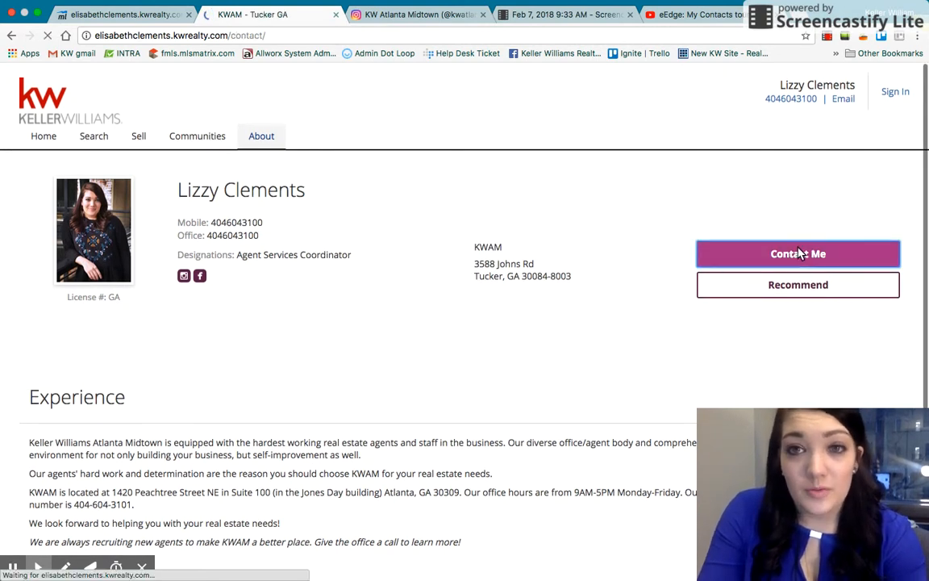
click(797, 253)
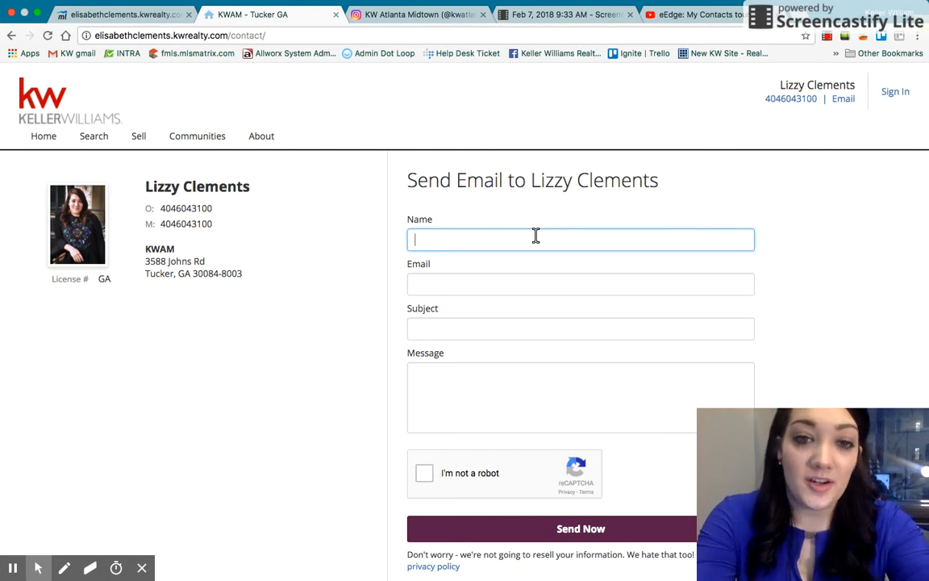
Step: Fill the form with name 'Fakey Clagn', the suggested email, and a 'Hello, ... Please call' message
text(F)
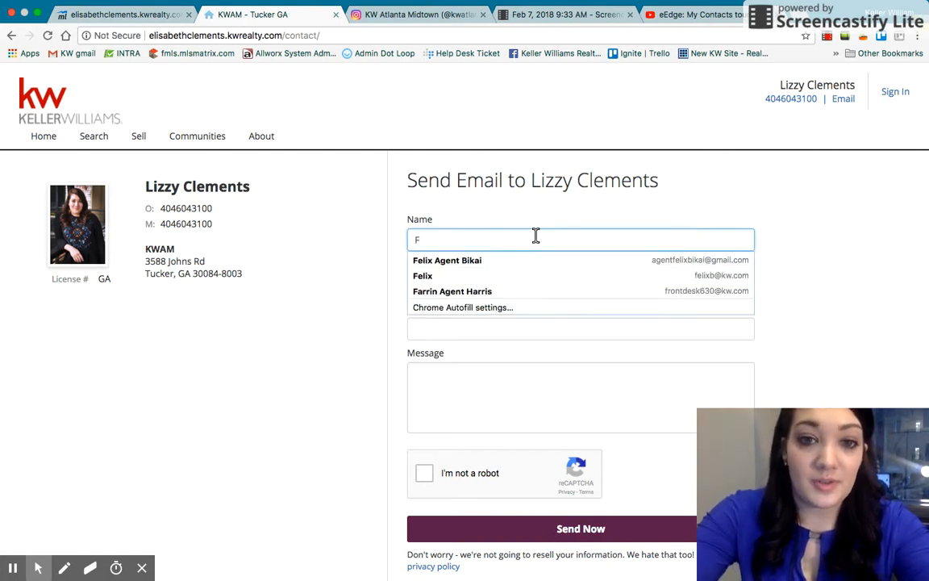
text(akey Cl)
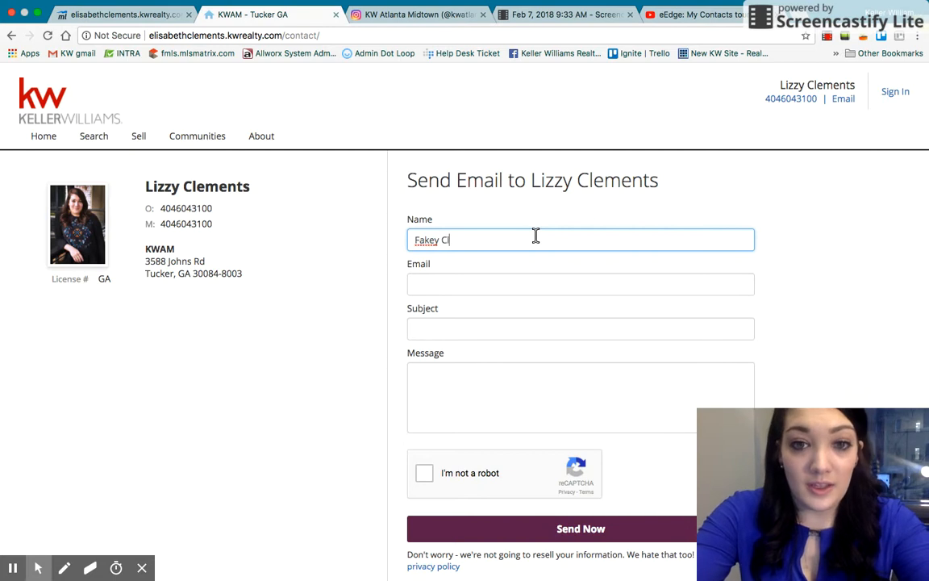
text(agn)
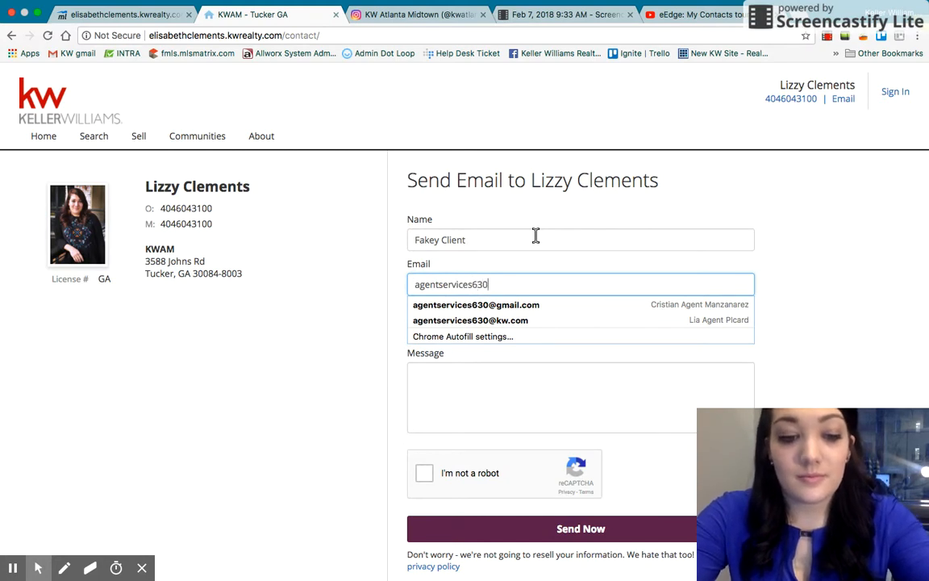
click(476, 305)
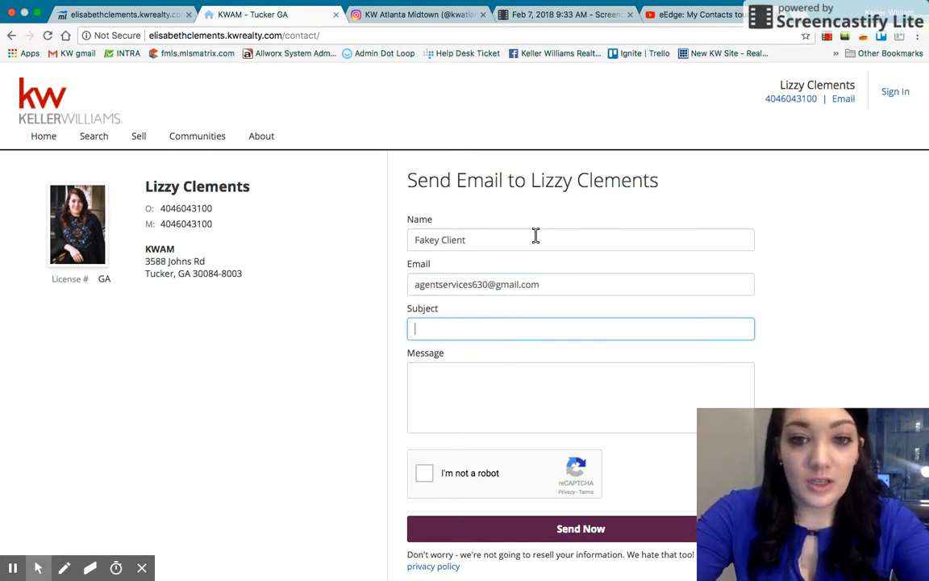
text(Hello,)
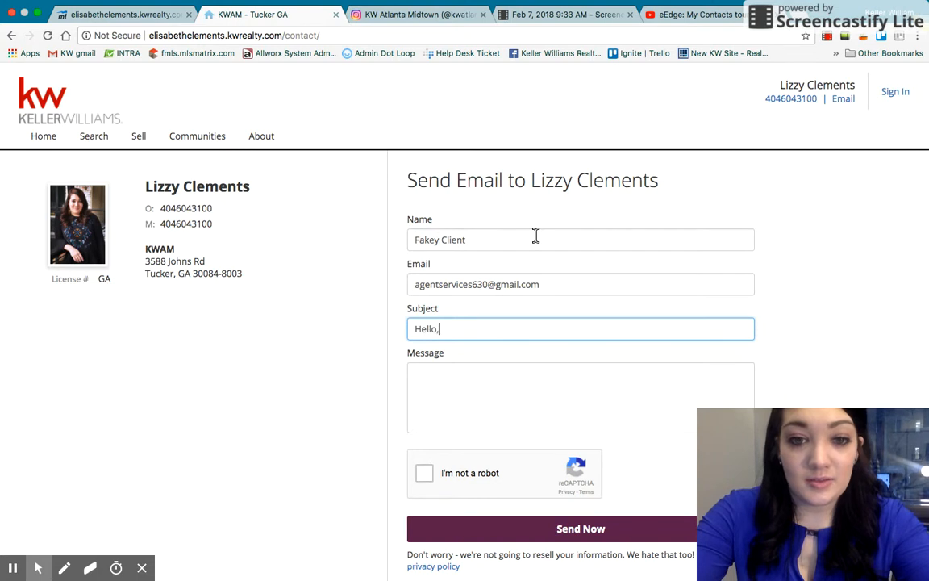
text(interested in your property.)
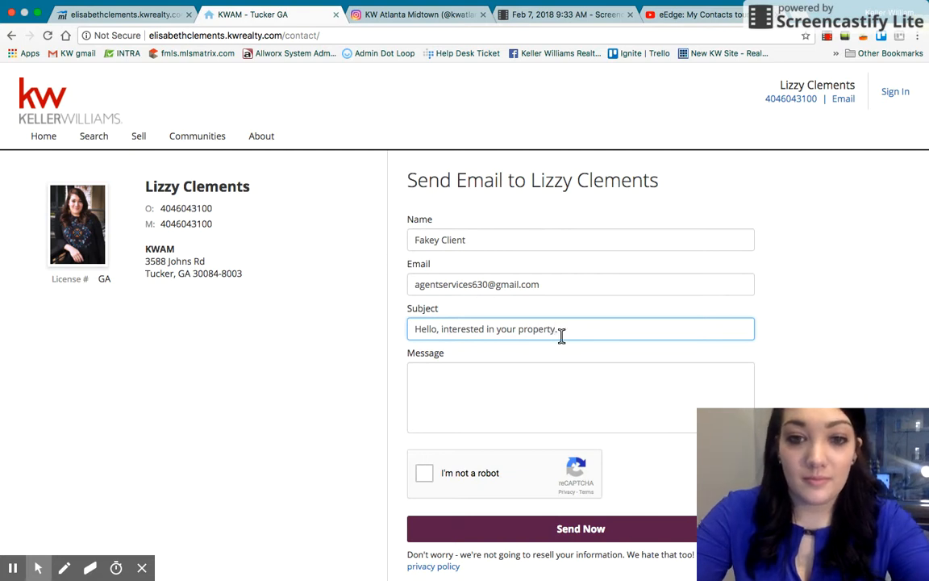
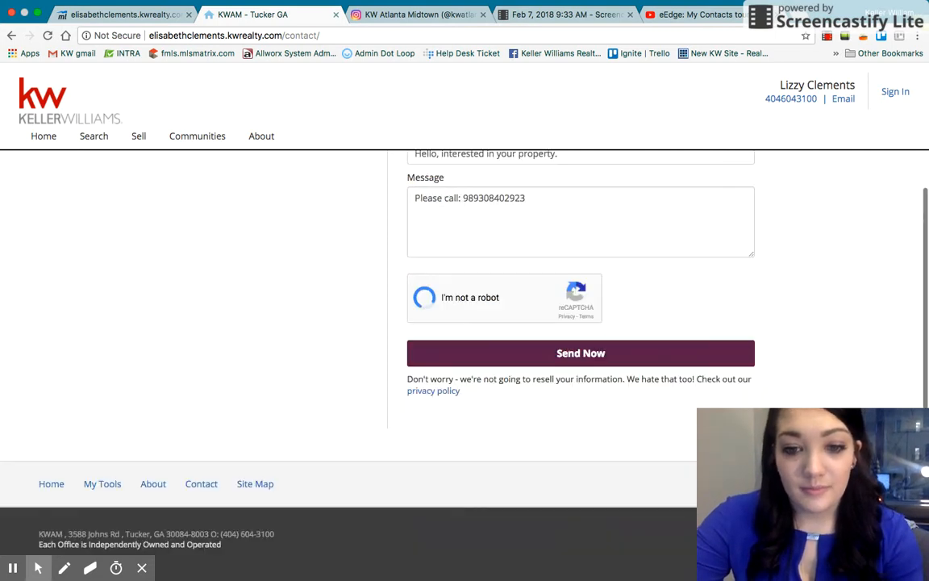
Step: Pass the I'm not a robot check and send the test inquiry
click(426, 297)
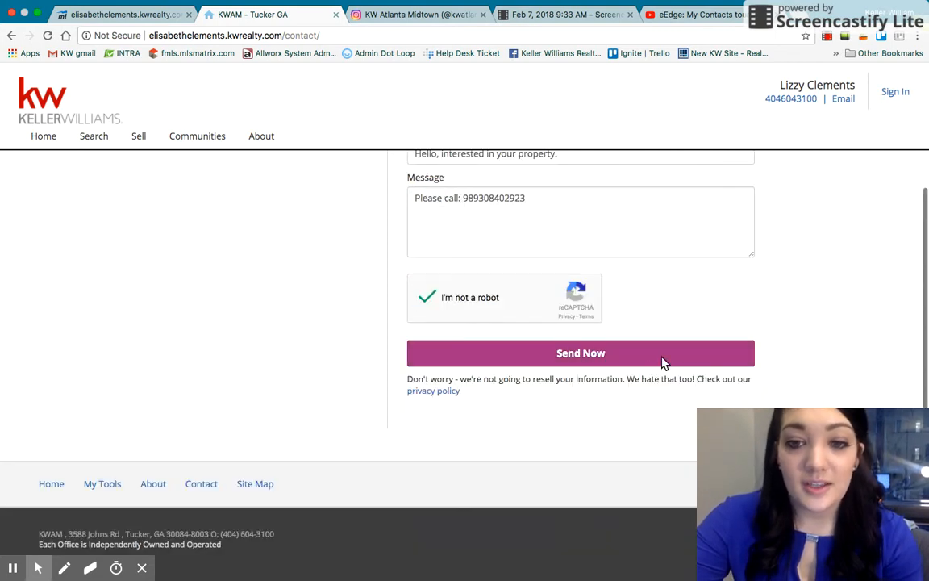
click(581, 351)
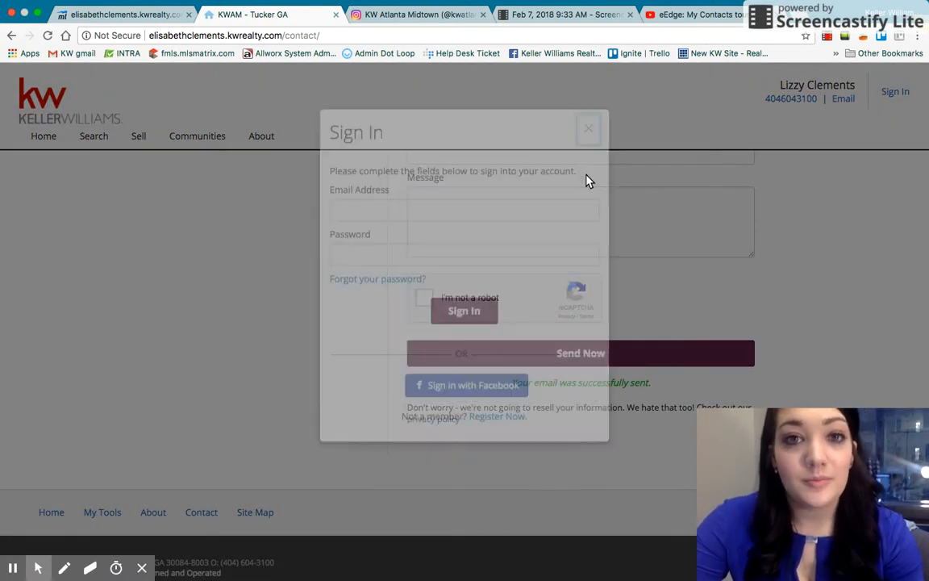
Step: Reload the eEdge dashboard and confirm the new SEO-sourced lead appears in Contacts
click(465, 310)
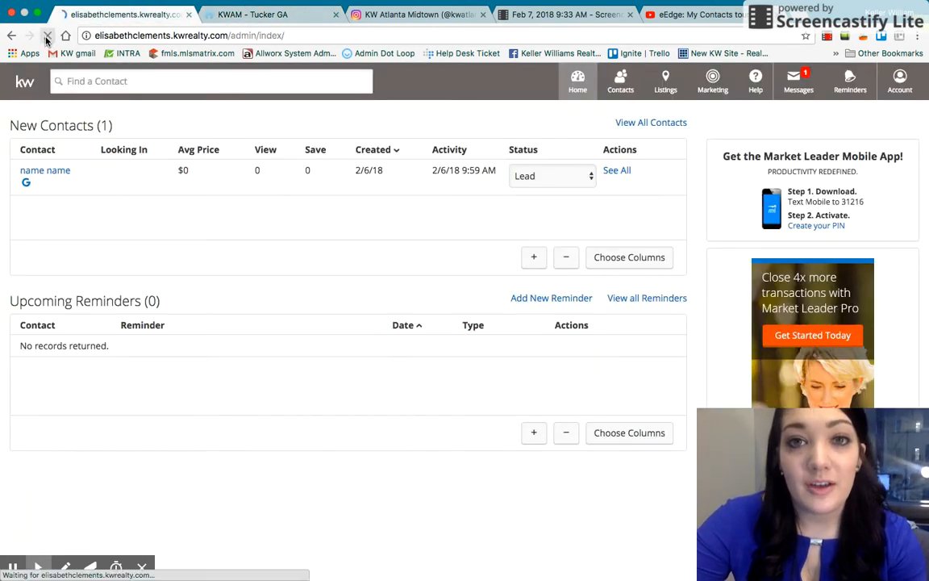
click(49, 36)
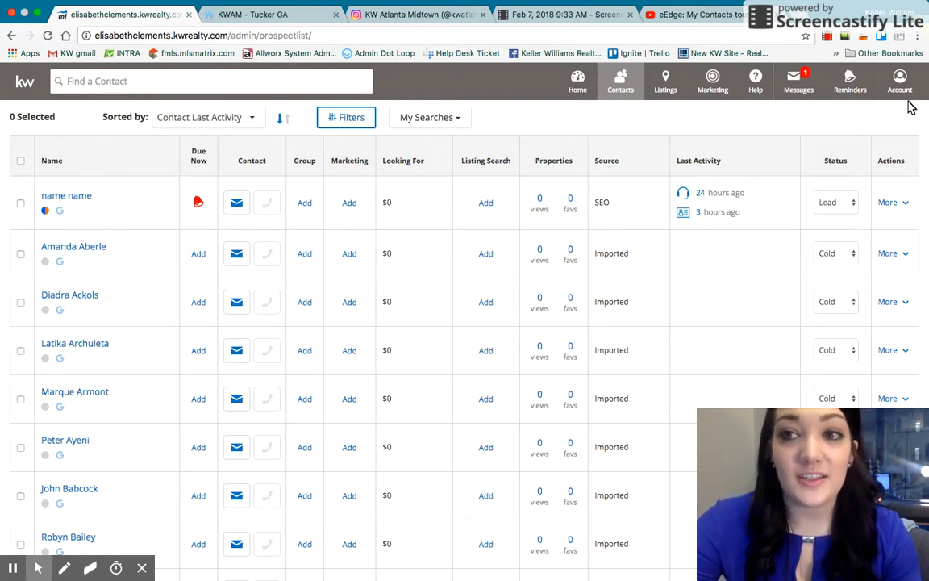
click(900, 81)
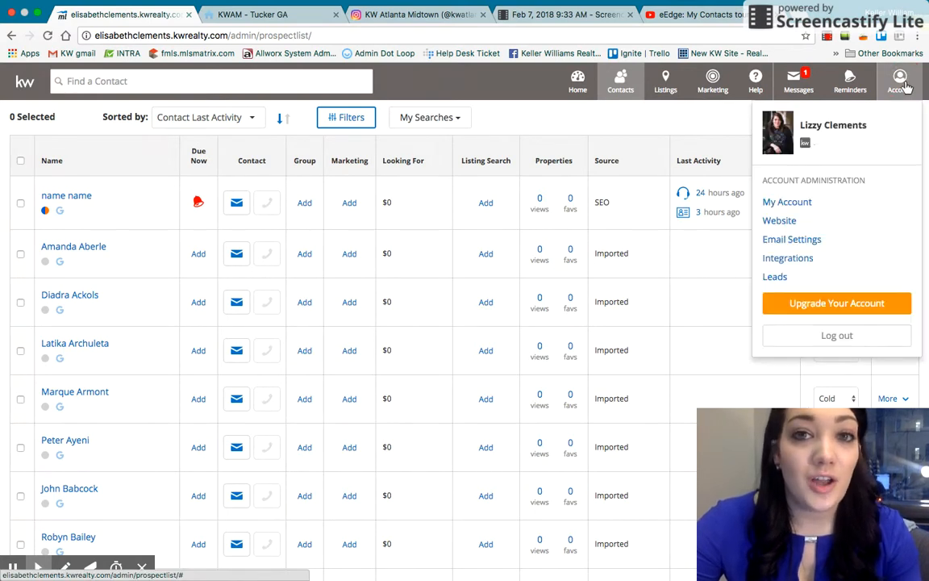